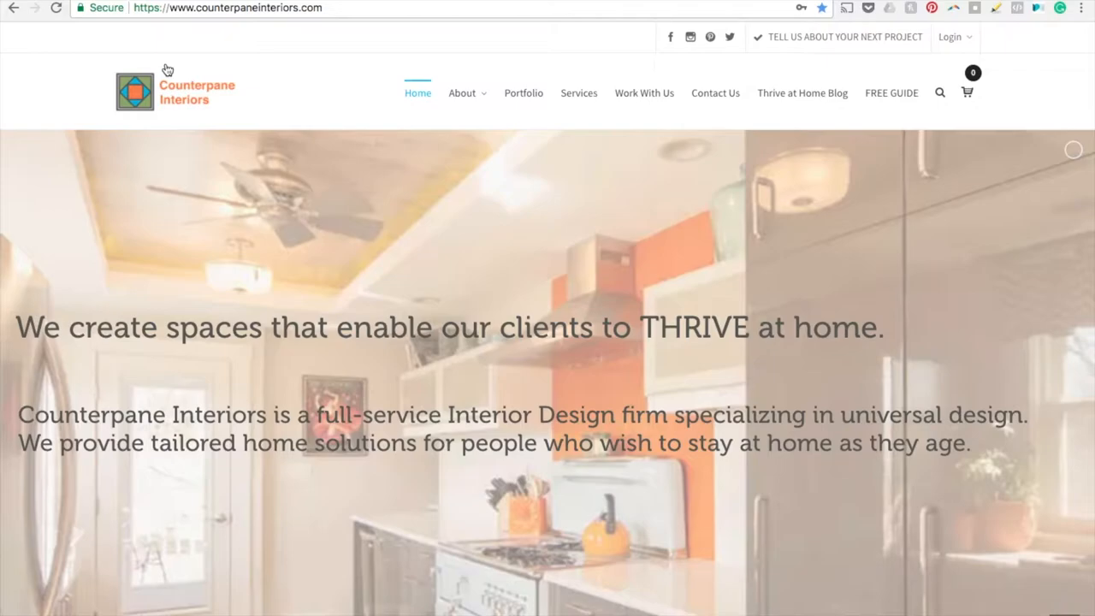
pyautogui.moveTo(801, 92)
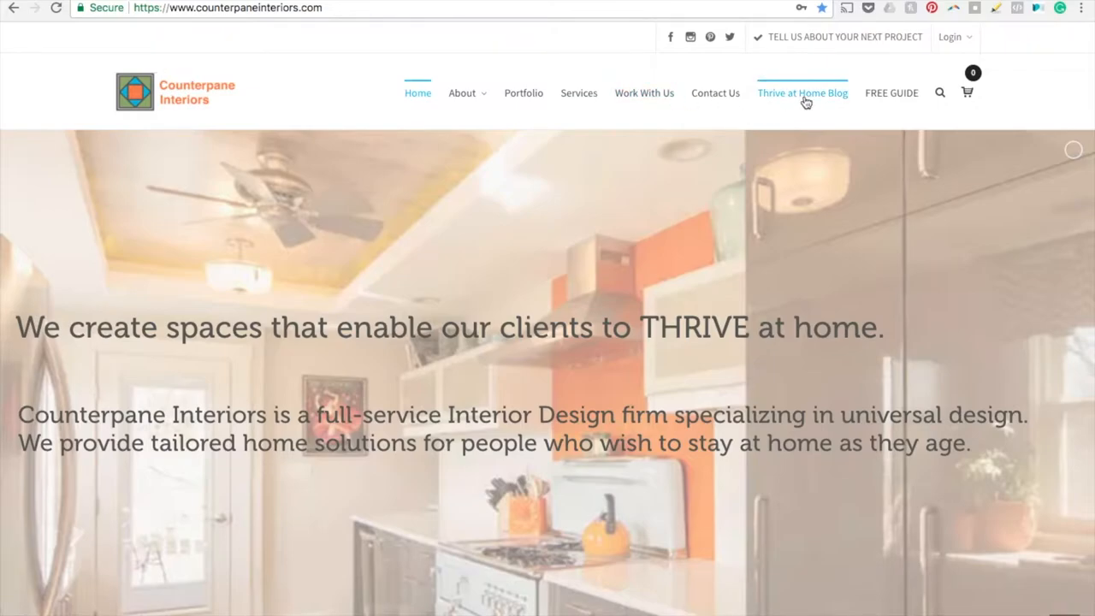
# Step: Go to the Thrive at Home Blog listing from the top navigation
pyautogui.click(801, 93)
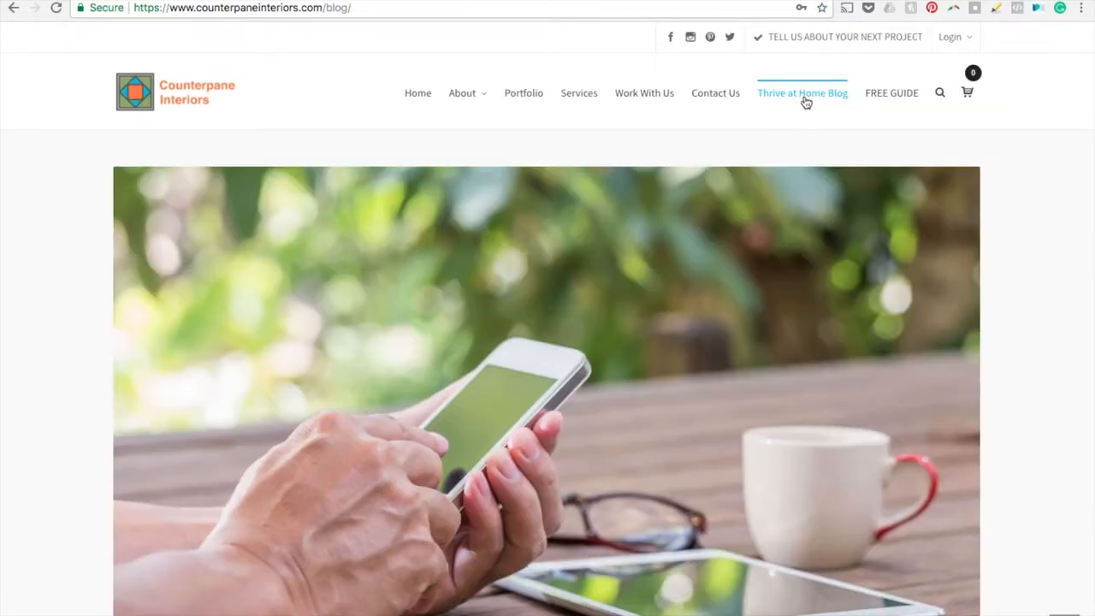
pyautogui.moveTo(1043, 238)
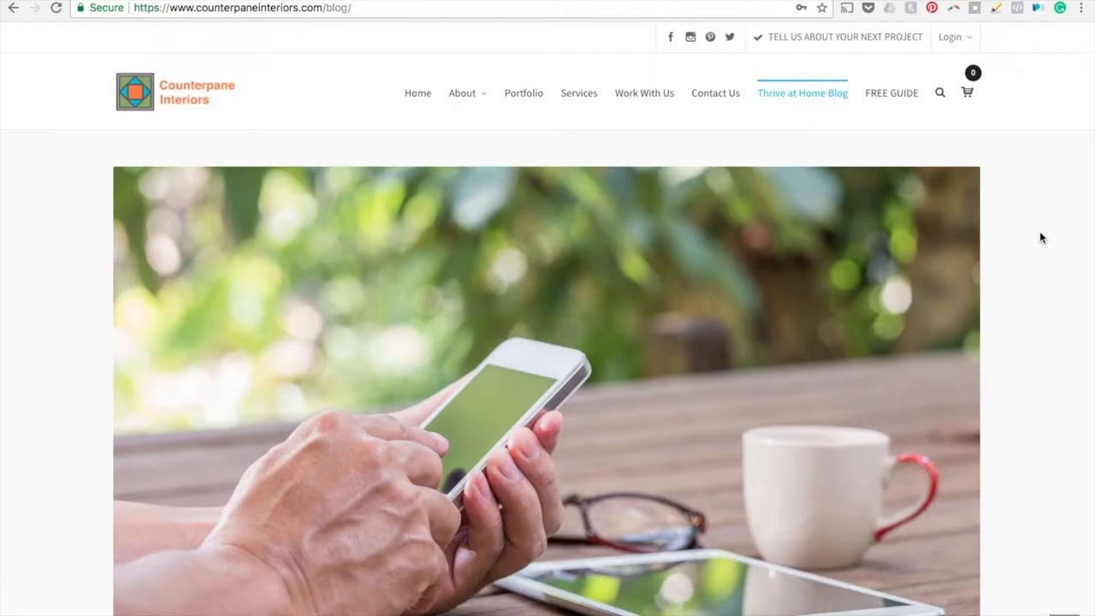
# Step: Browse down the blog post list and back to the Thrive At Home post summary
pyautogui.scroll(-3)
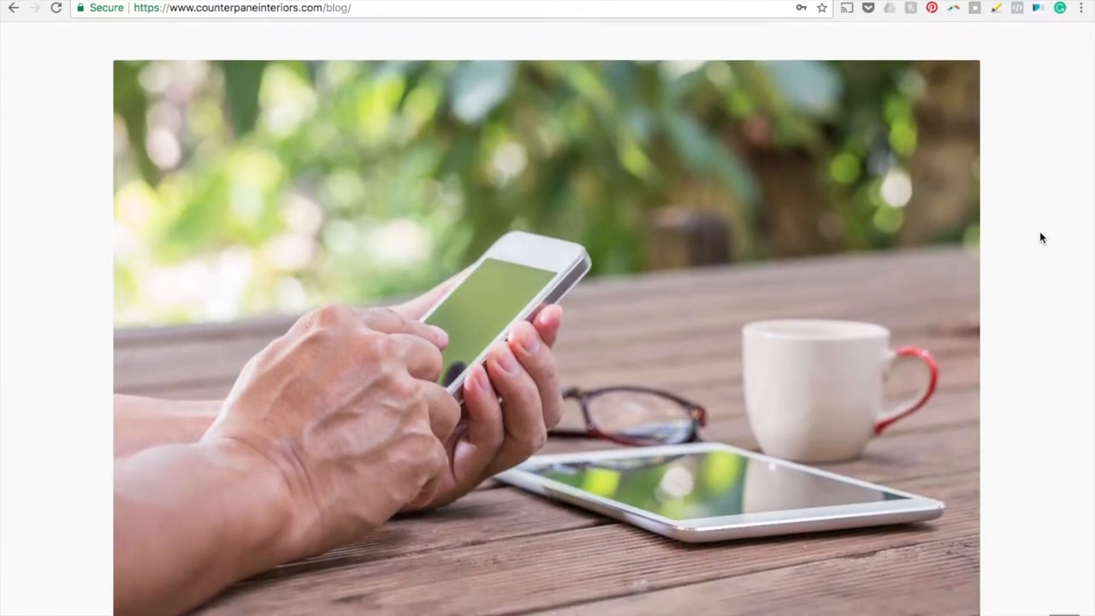
pyautogui.scroll(-3)
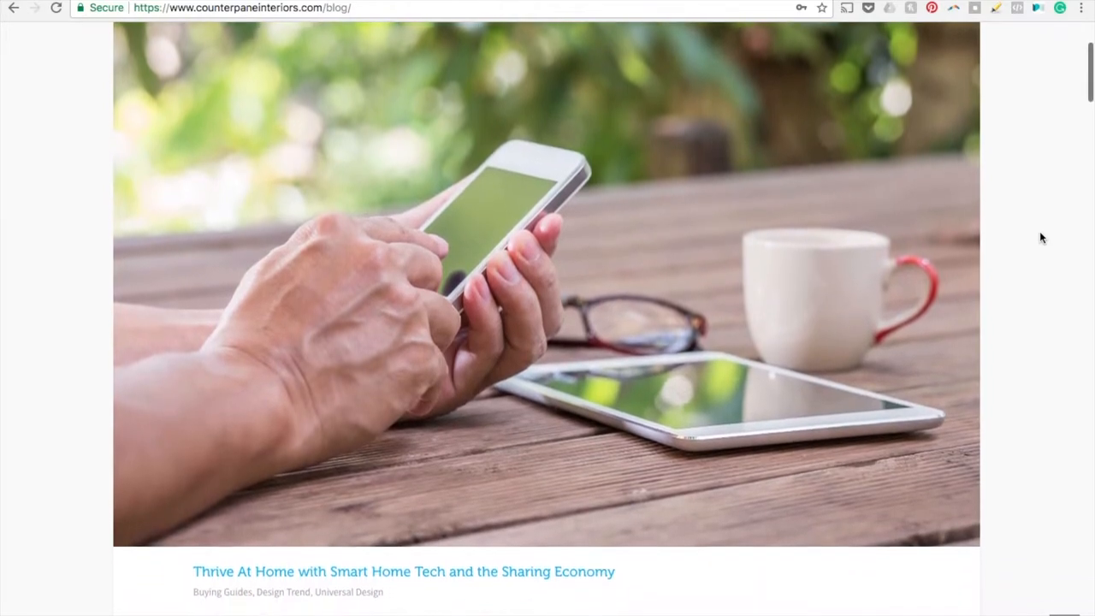
pyautogui.scroll(-3)
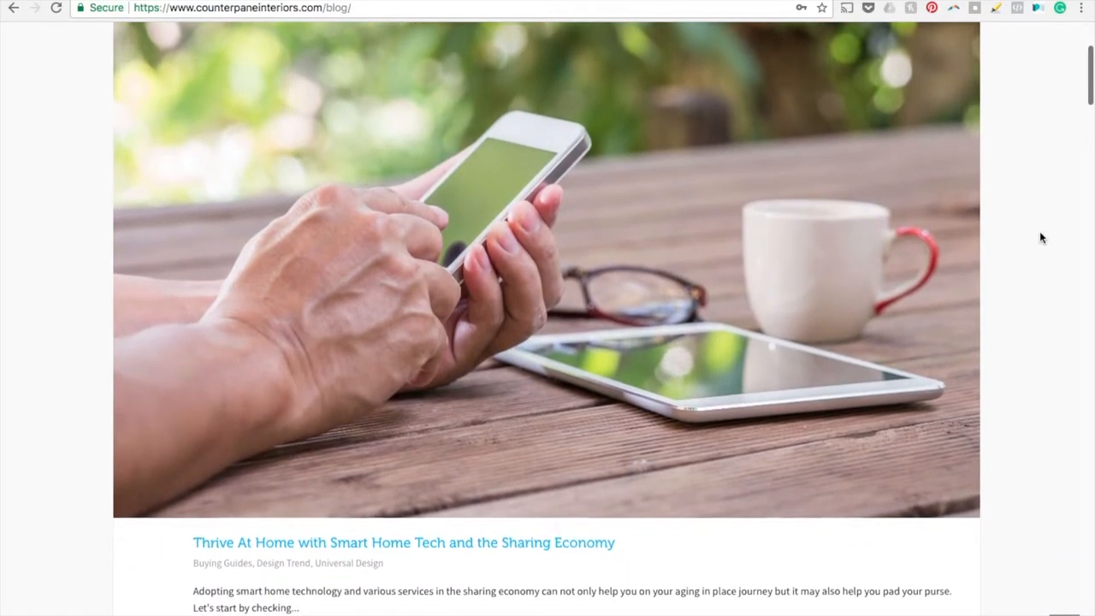
pyautogui.scroll(-3)
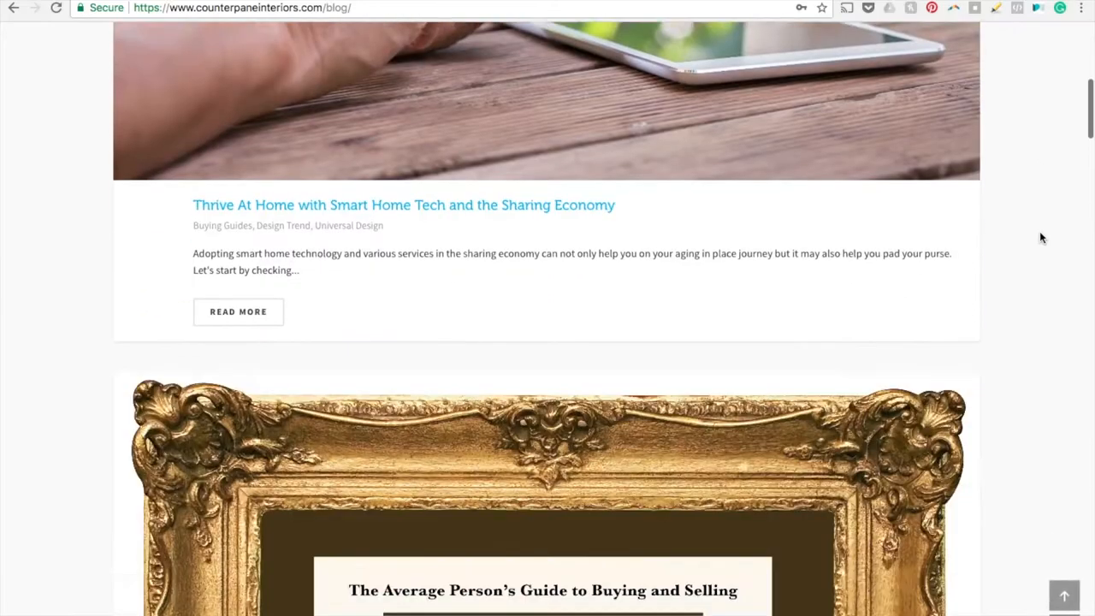
pyautogui.scroll(-3)
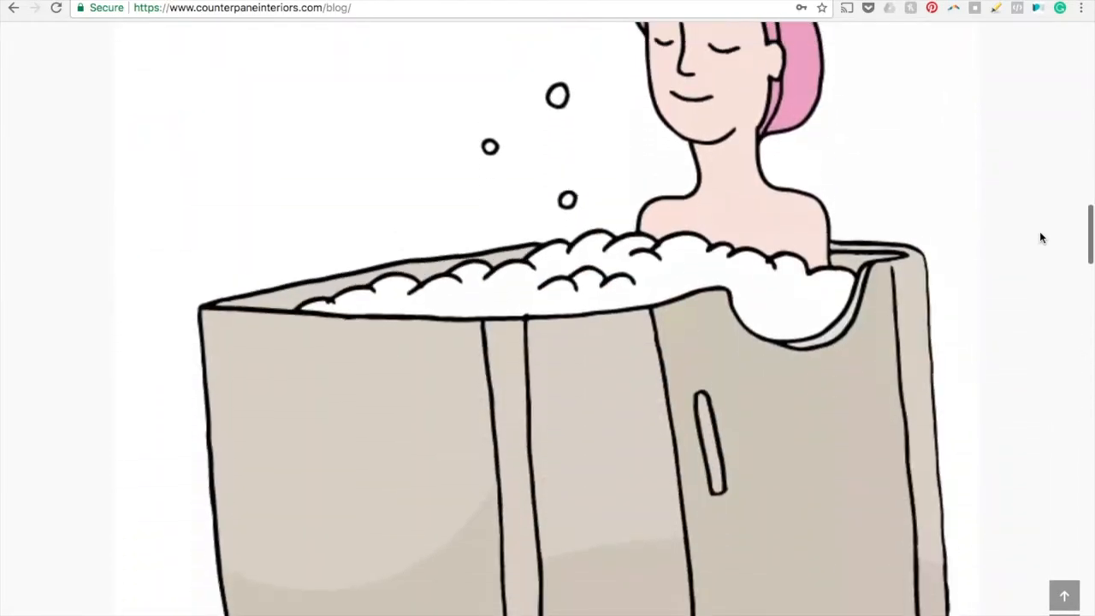
pyautogui.scroll(3)
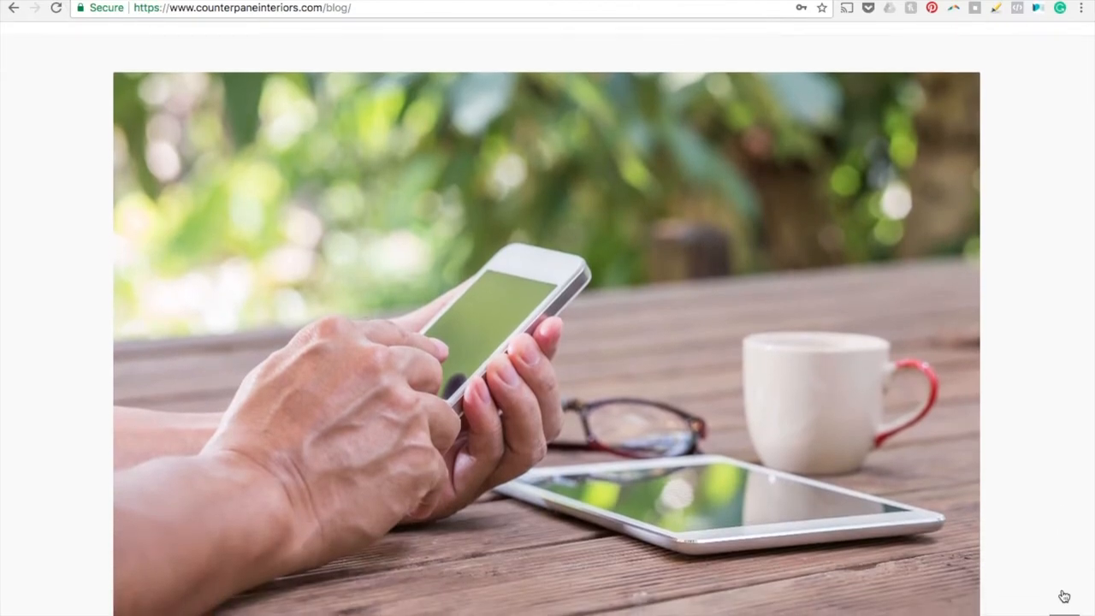
pyautogui.scroll(-3)
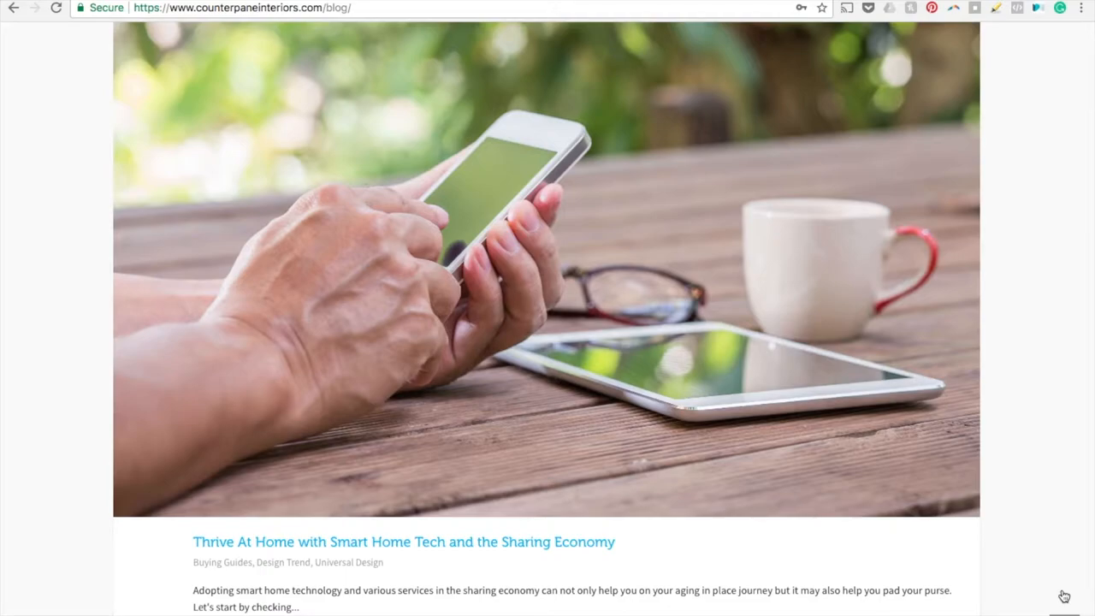
pyautogui.scroll(-3)
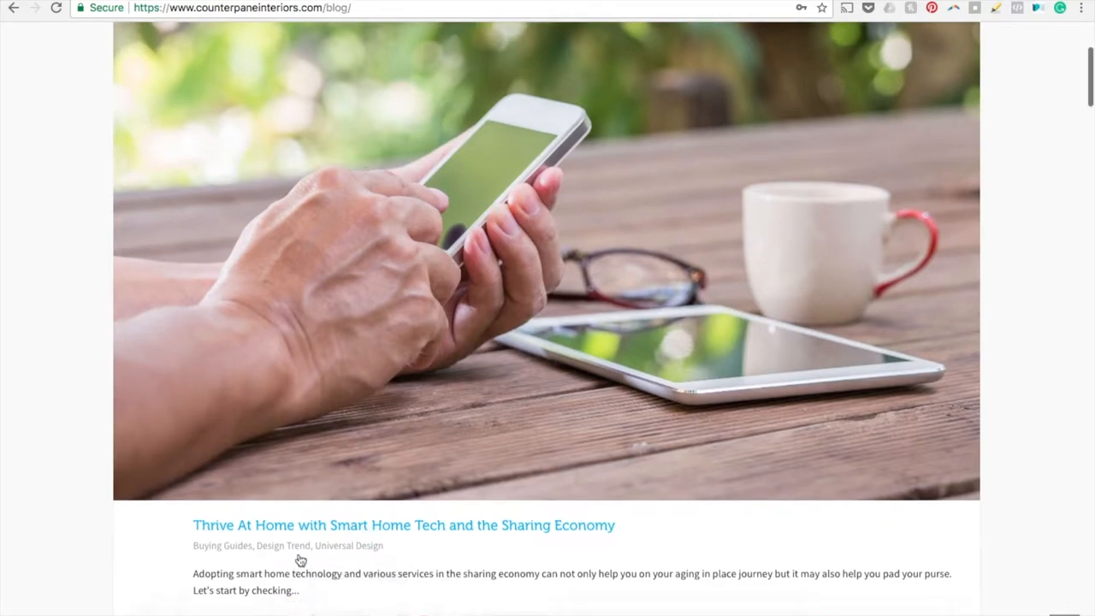
# Step: Open the 'Thrive At Home with Smart Home Tech and the Sharing Economy' post and read down to the Amazon Echo section
pyautogui.click(404, 524)
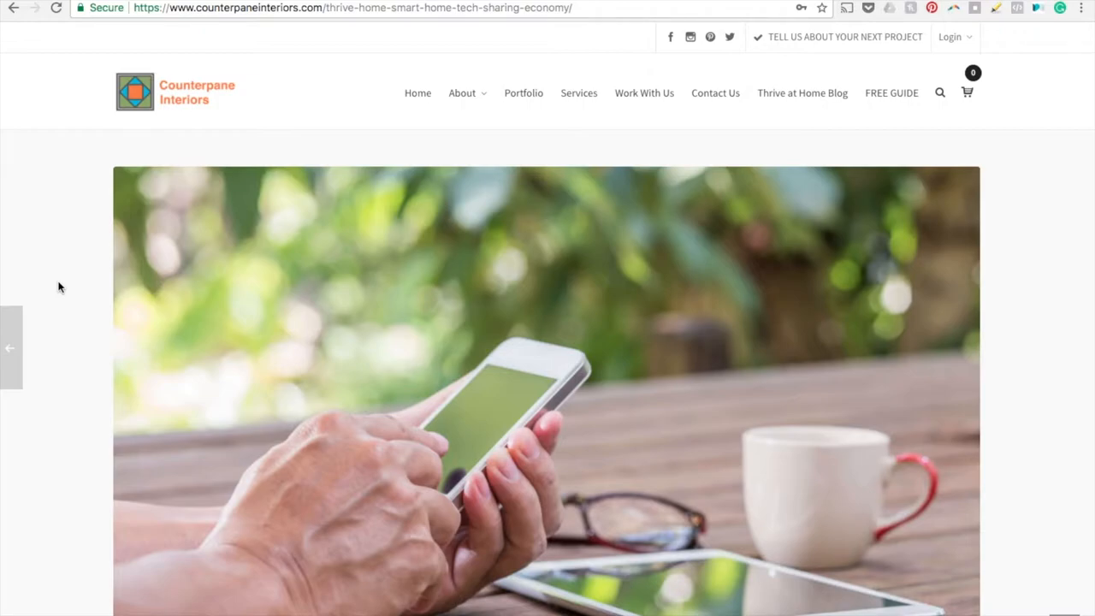
pyautogui.scroll(-3)
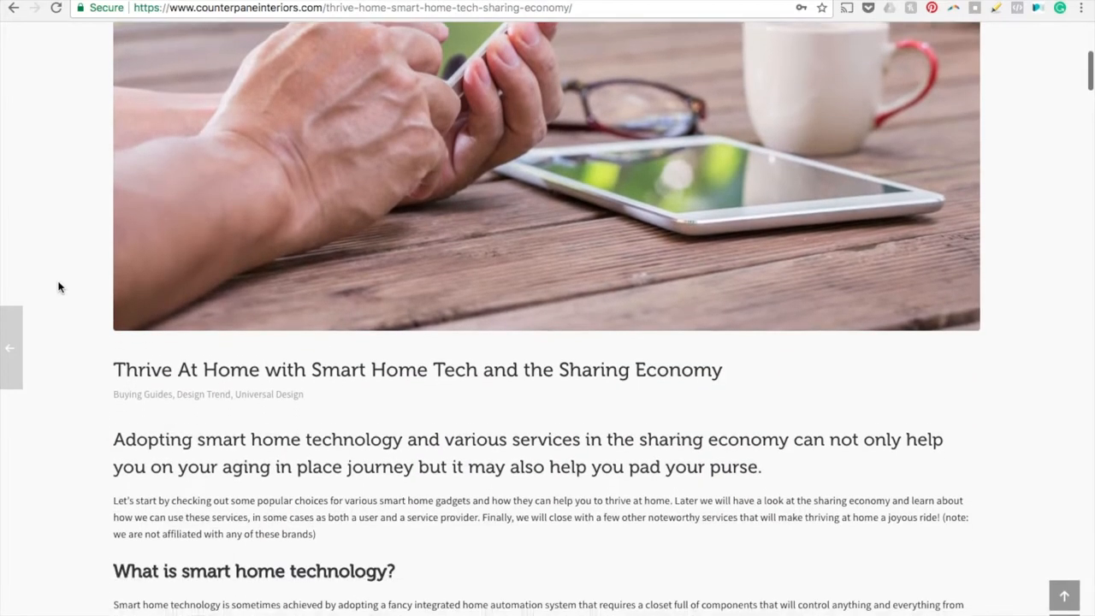
pyautogui.scroll(-3)
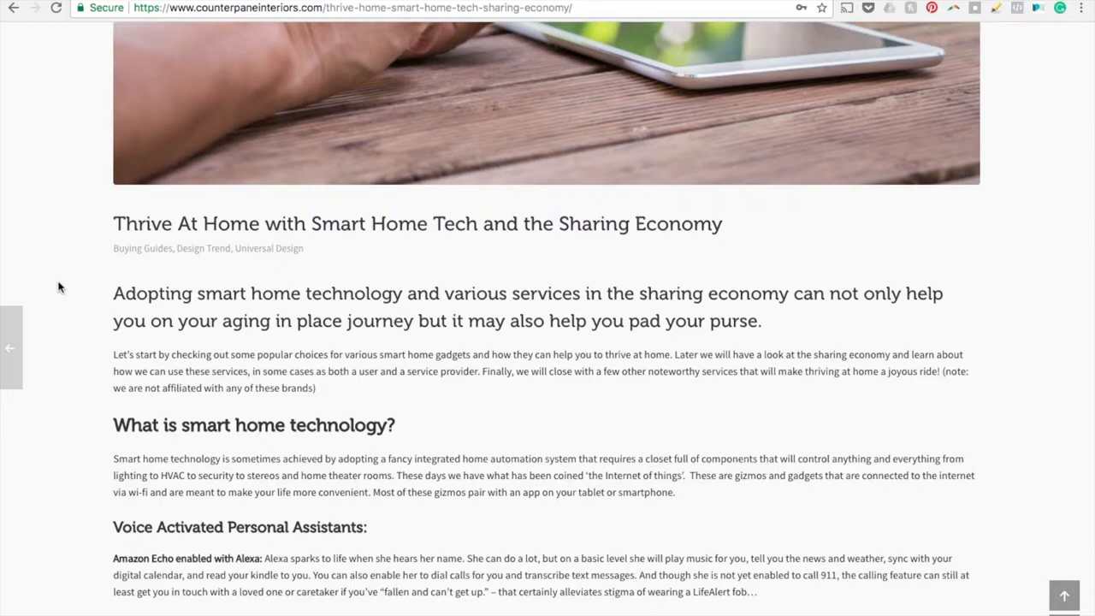
pyautogui.scroll(-3)
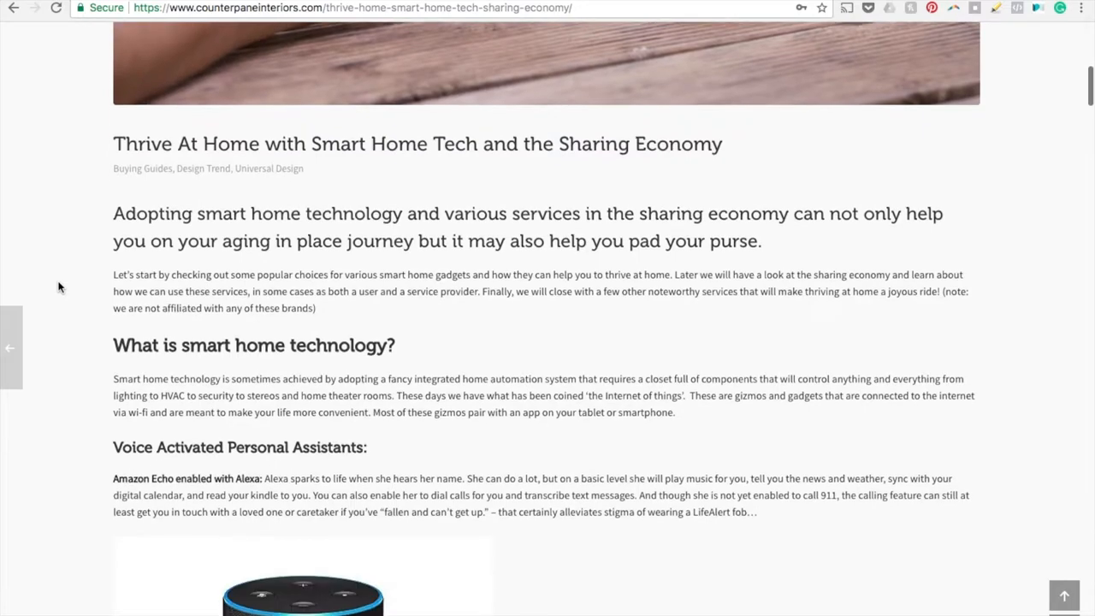
pyautogui.scroll(-3)
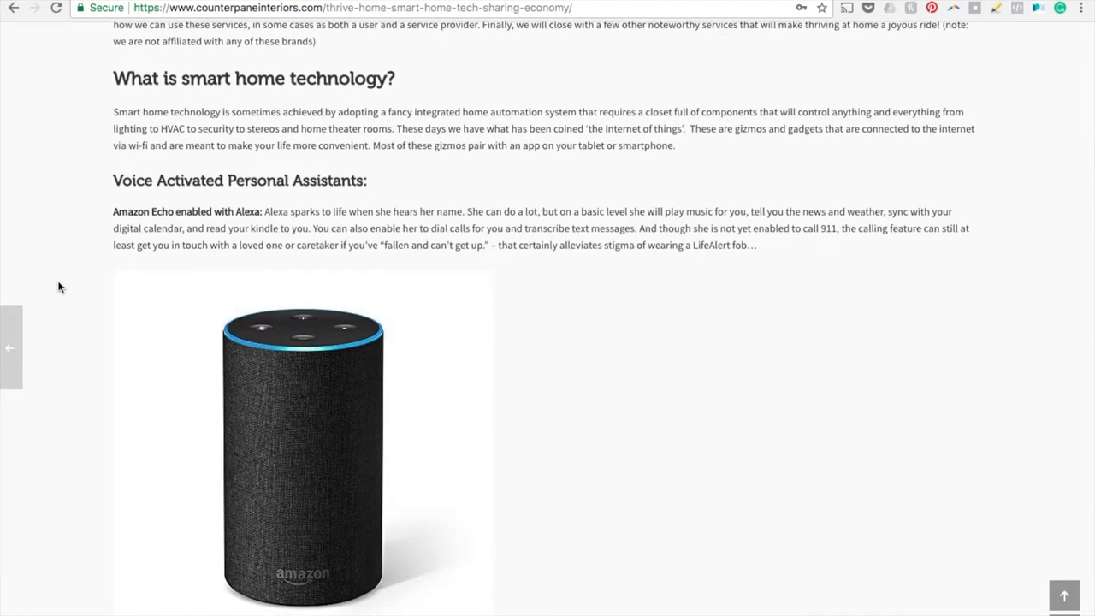
pyautogui.scroll(-3)
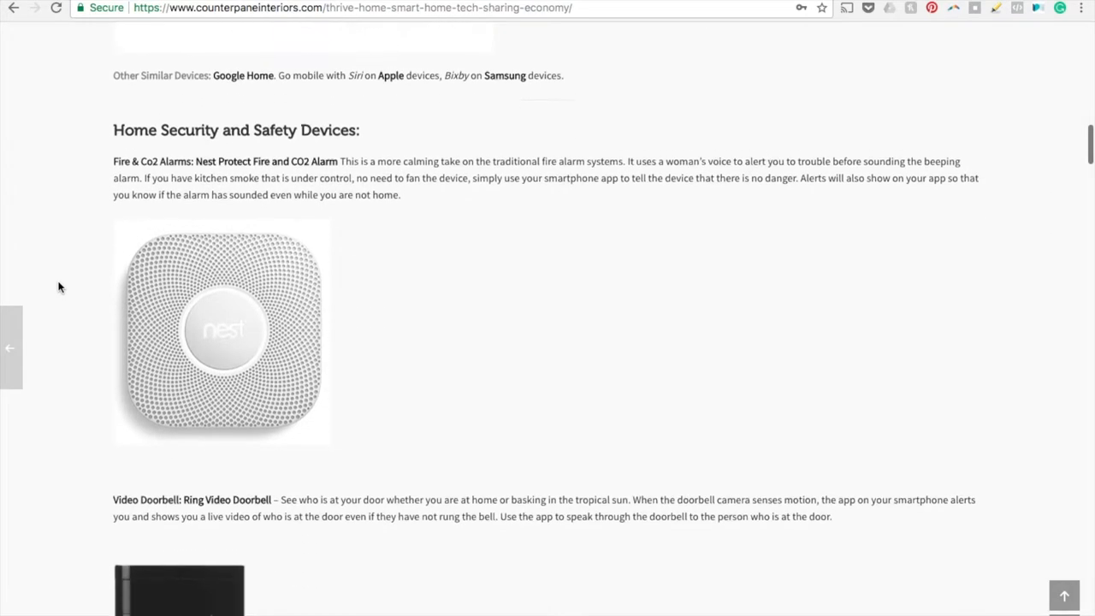
pyautogui.scroll(-3)
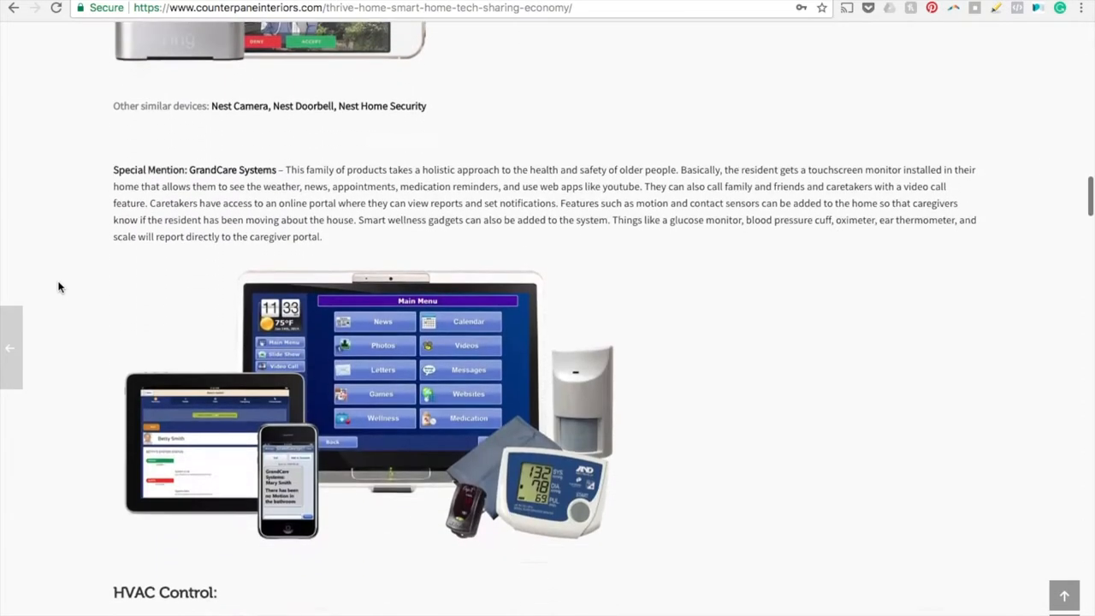
pyautogui.scroll(-3)
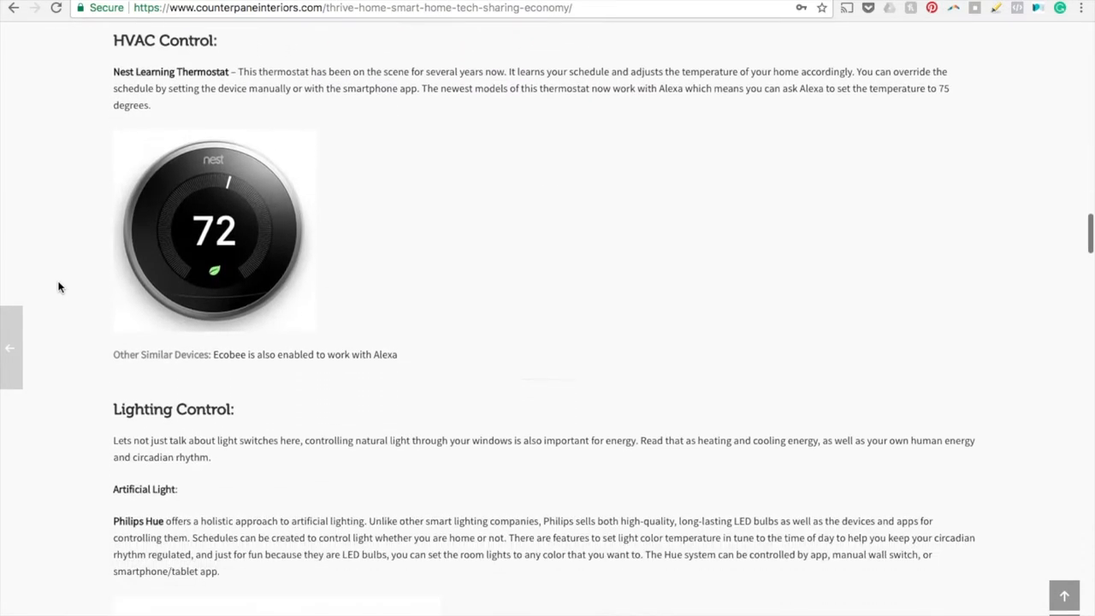
pyautogui.scroll(-3)
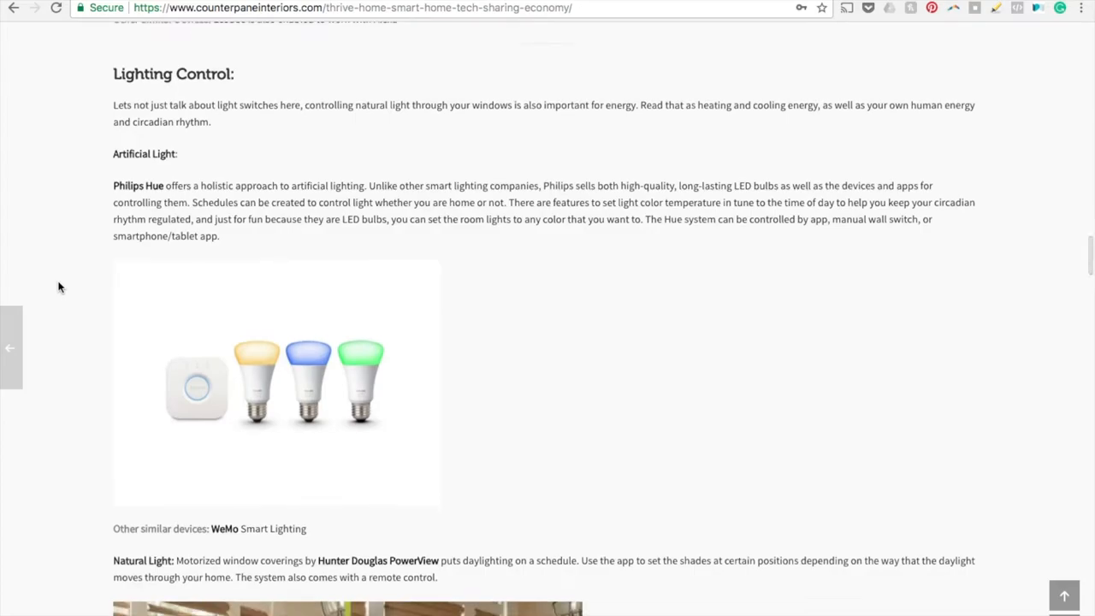
pyautogui.scroll(-3)
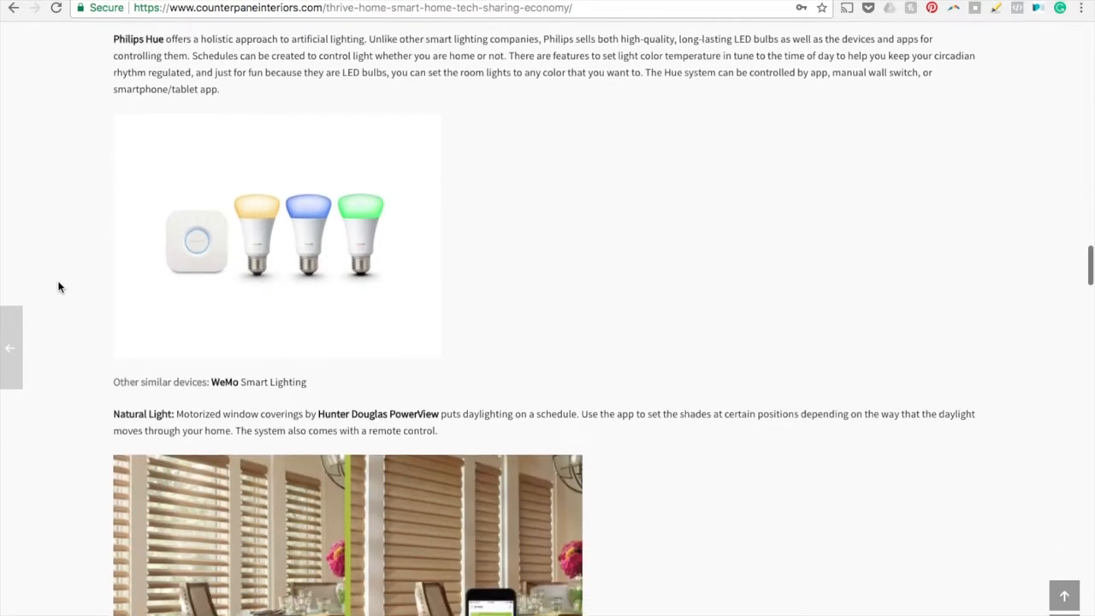
pyautogui.scroll(-3)
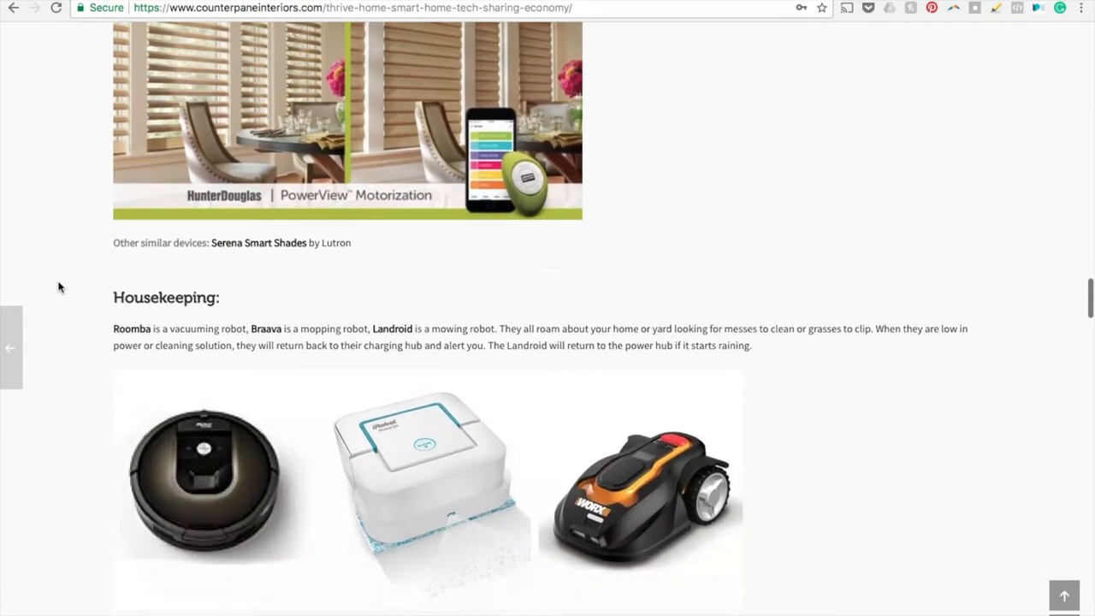
pyautogui.scroll(-3)
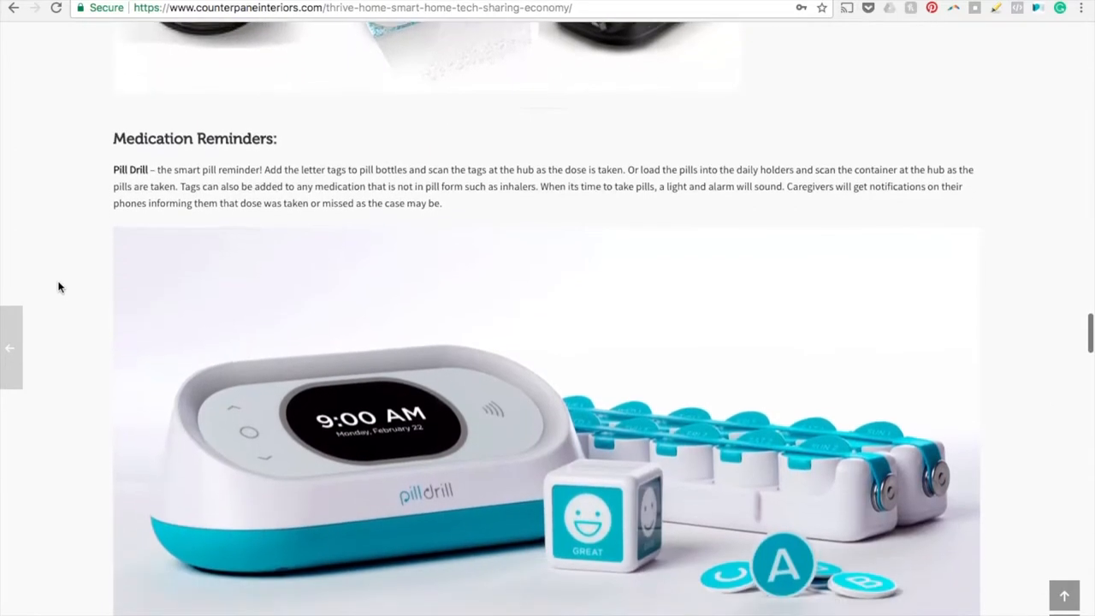
pyautogui.scroll(-3)
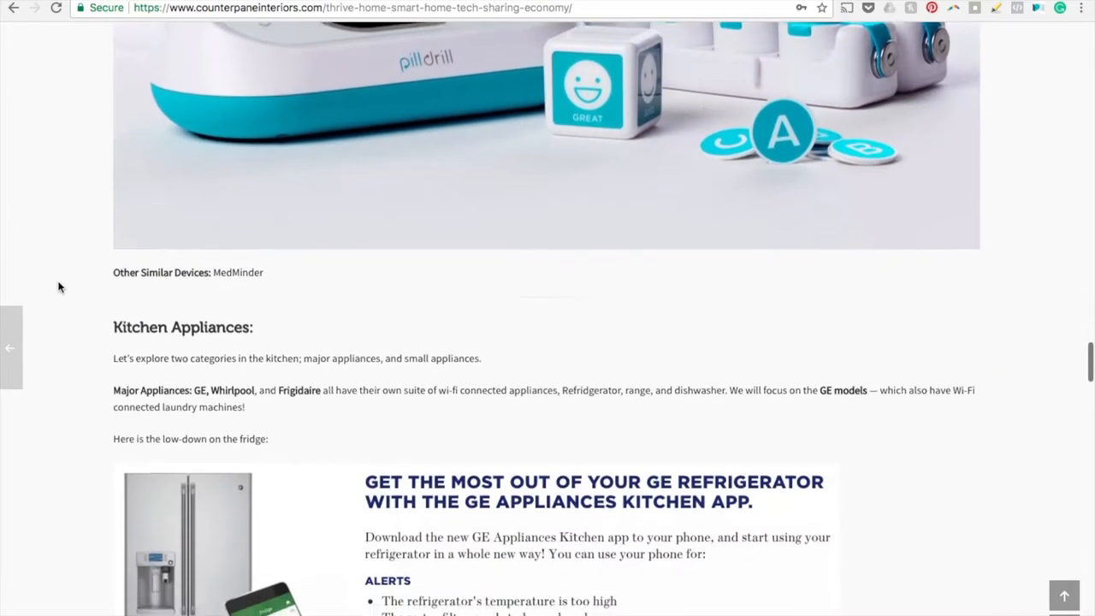
pyautogui.scroll(-3)
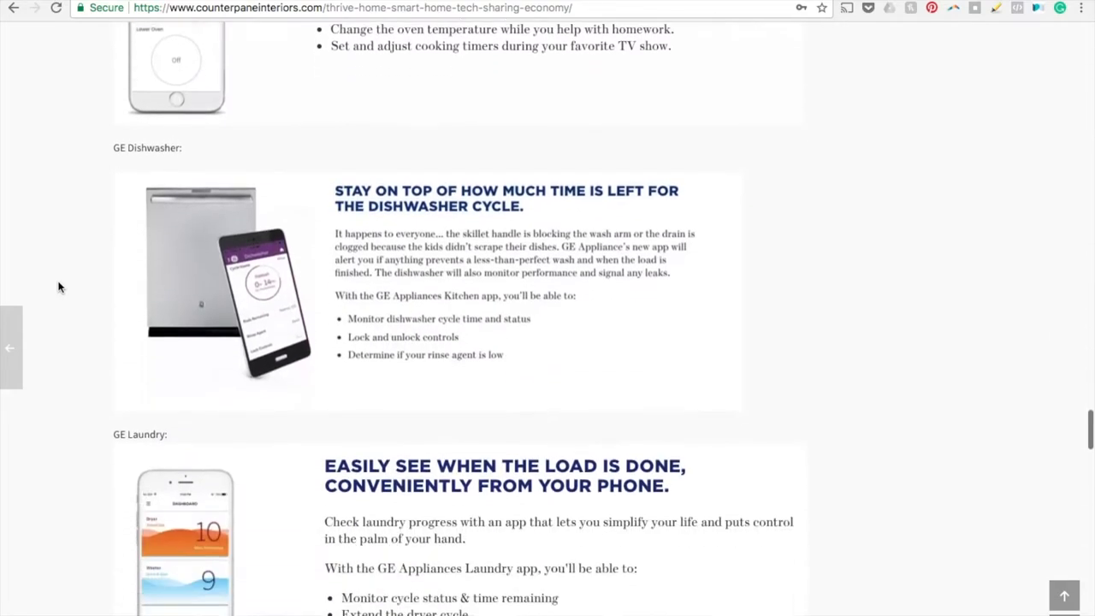
pyautogui.scroll(-3)
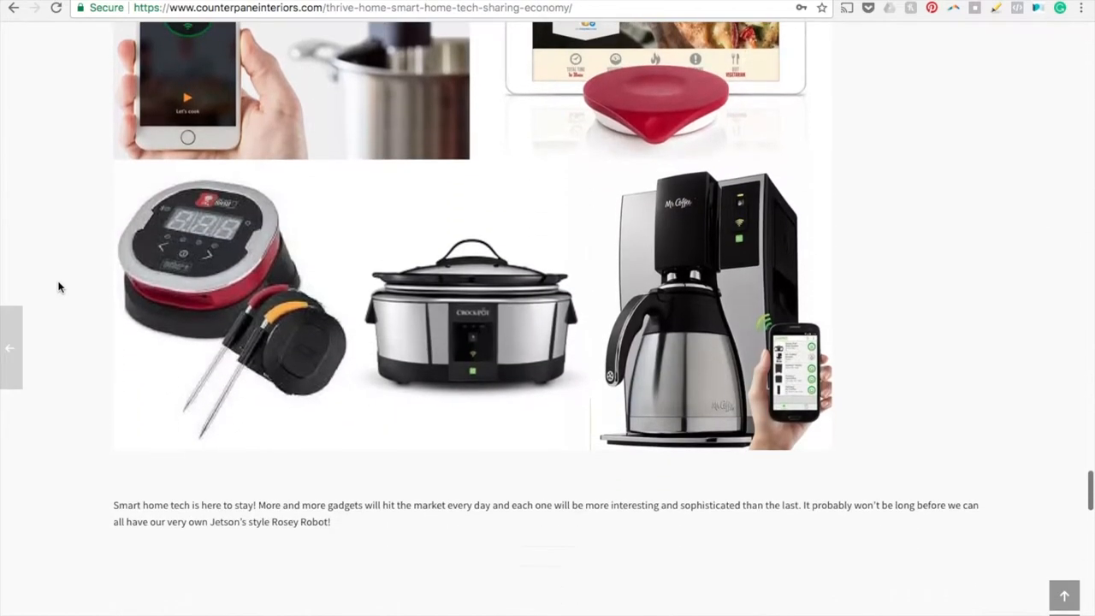
pyautogui.scroll(-3)
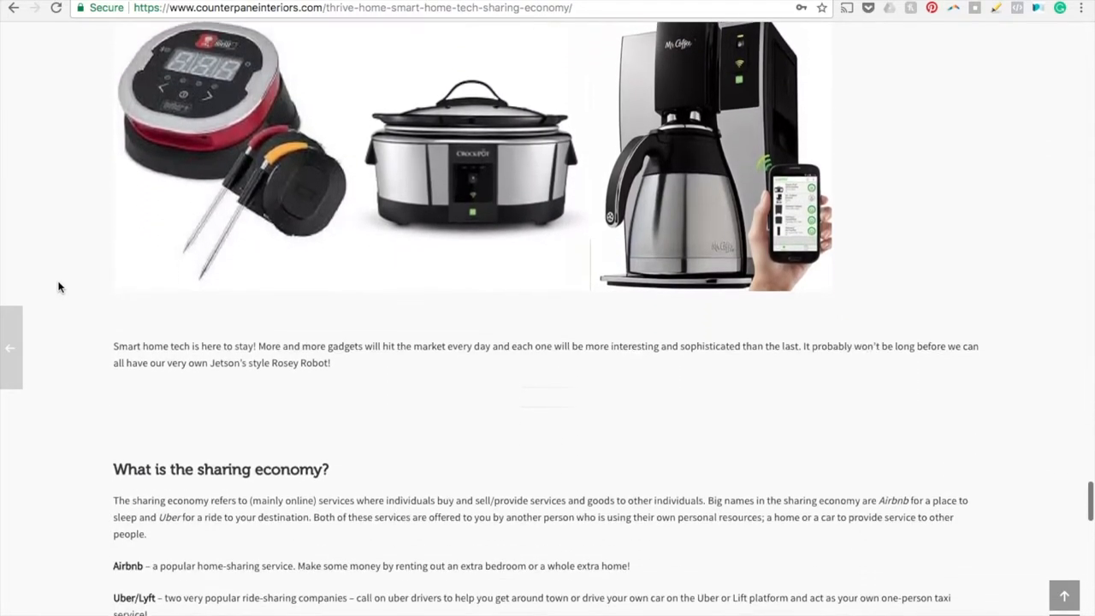
pyautogui.scroll(-3)
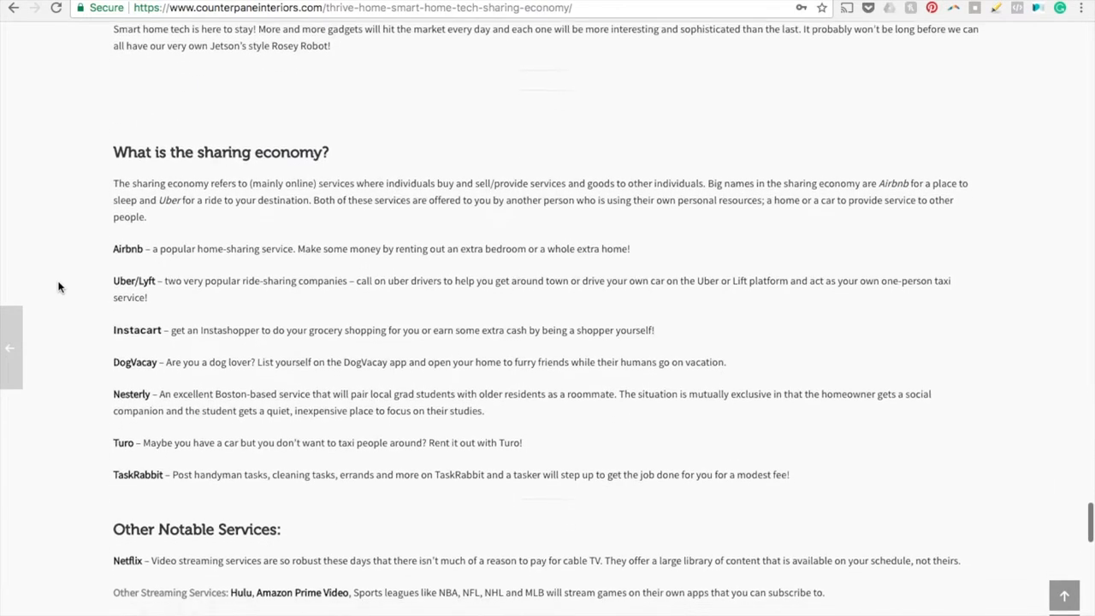
pyautogui.scroll(-3)
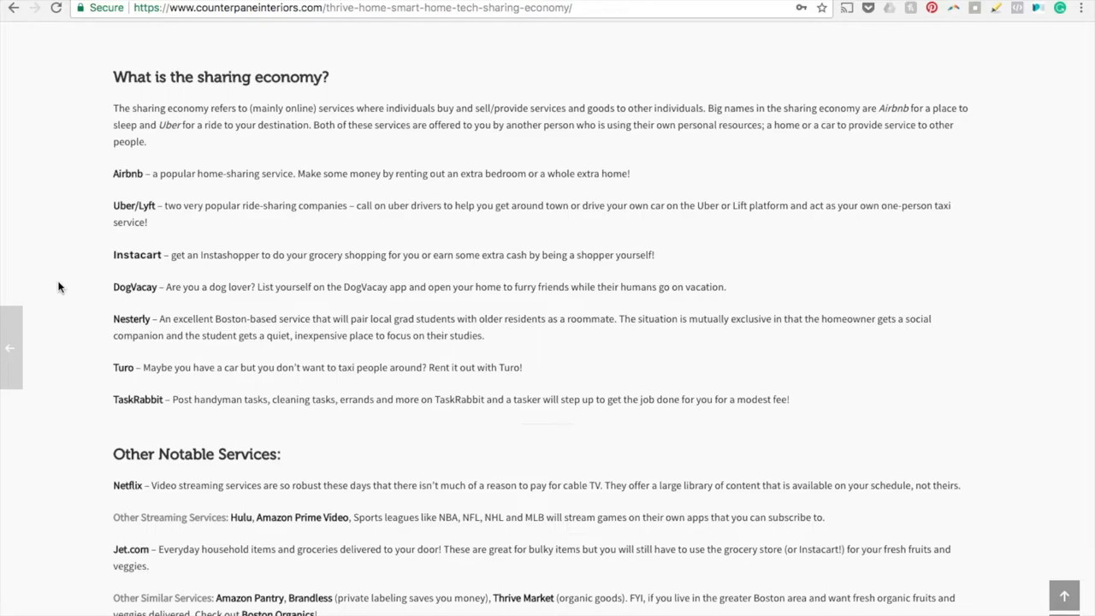
# Step: Read down to Other Notable Services and the 'An interesting note on cost' section
pyautogui.scroll(-3)
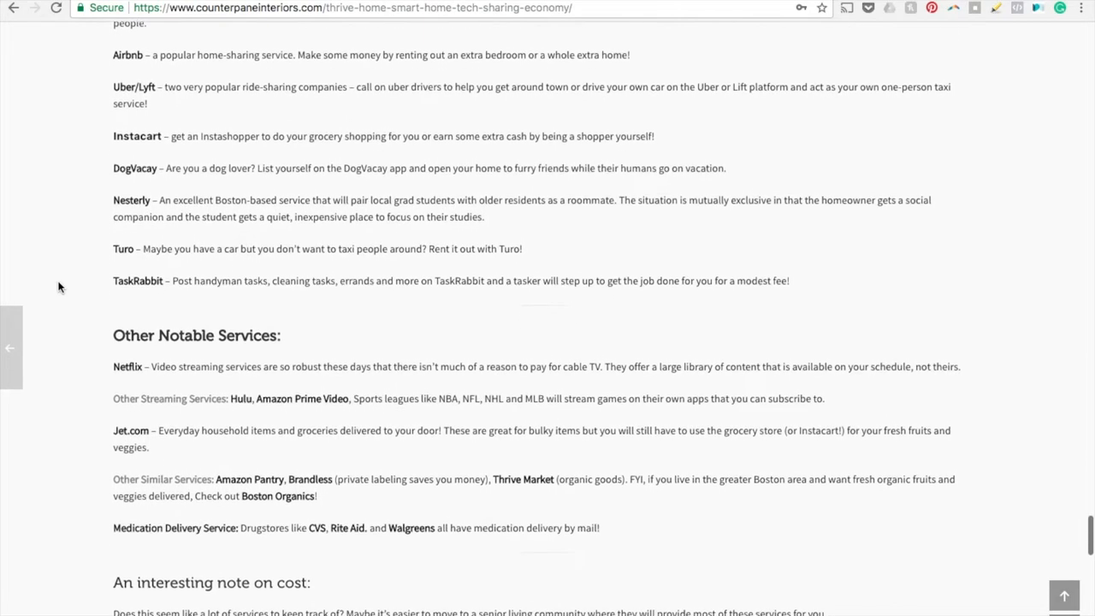
pyautogui.scroll(-3)
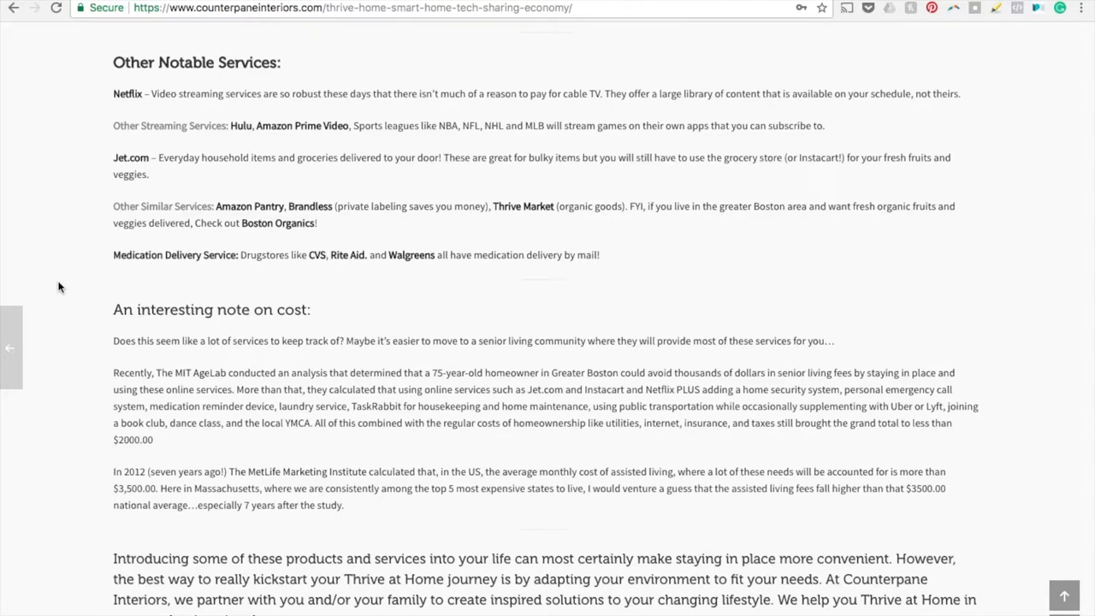
pyautogui.moveTo(133, 274)
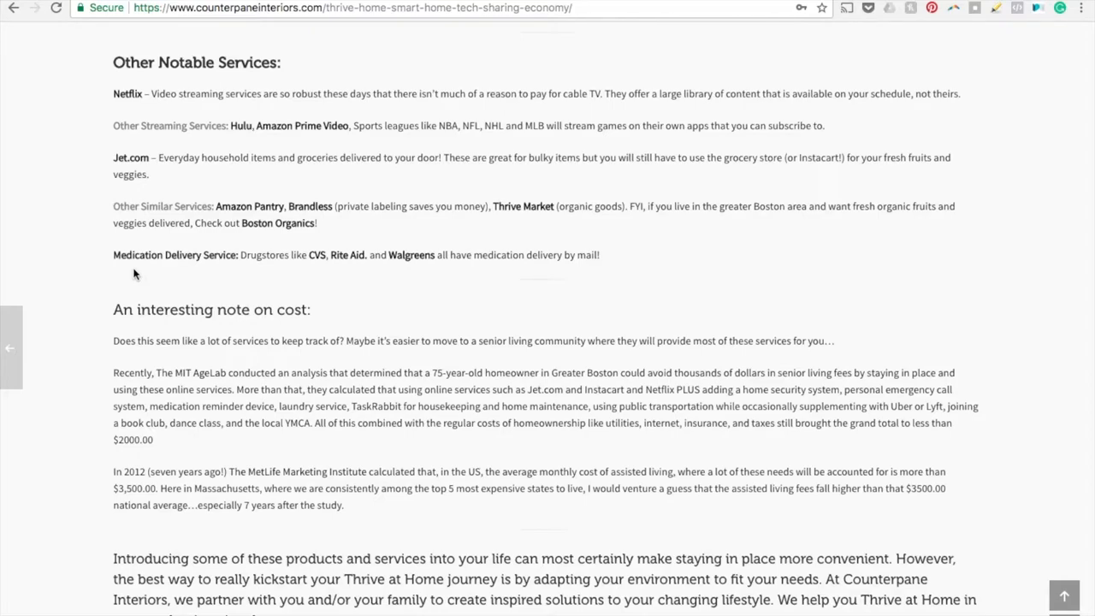
# Step: Read the closing paragraphs with the CLICK HERE and HERE links down to Allyson's sign-off
pyautogui.scroll(-3)
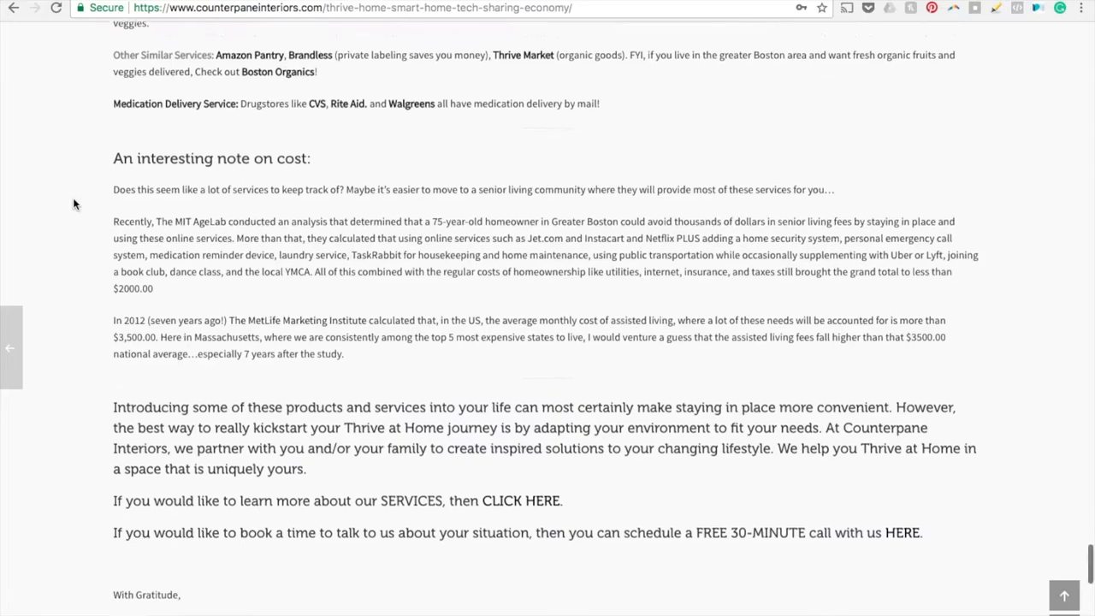
pyautogui.scroll(-3)
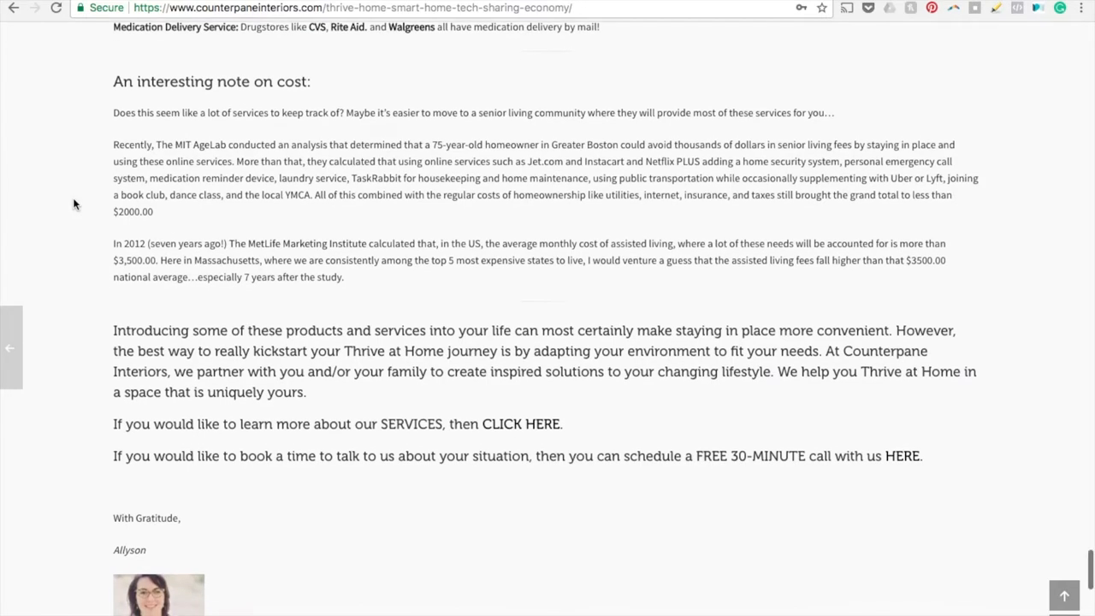
pyautogui.scroll(-3)
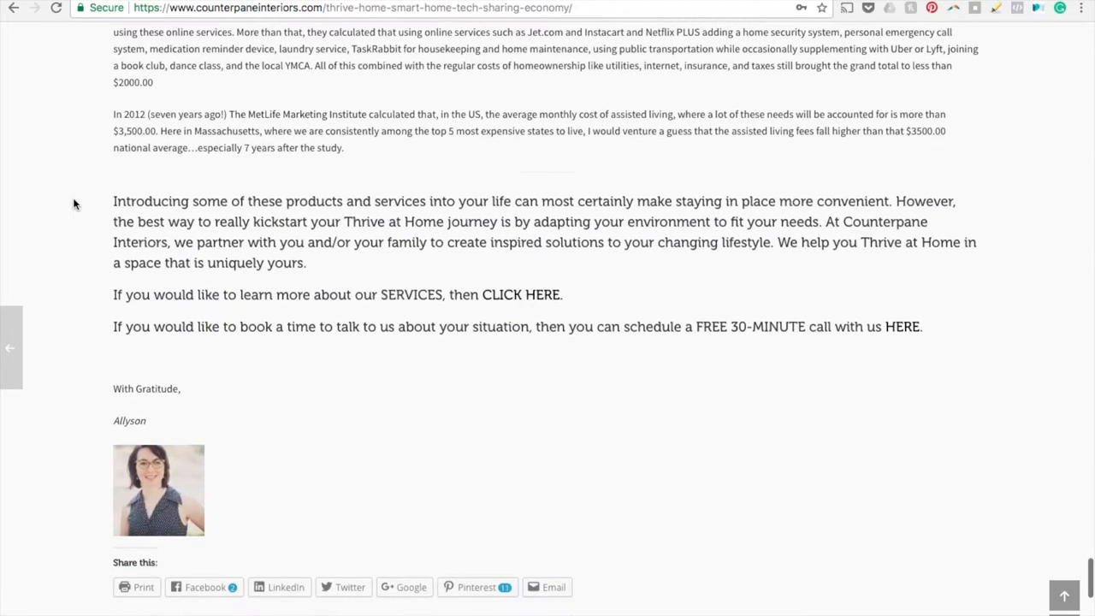
# Step: View the sign-off, share buttons and Related Posts, then return toward the article top
pyautogui.scroll(-3)
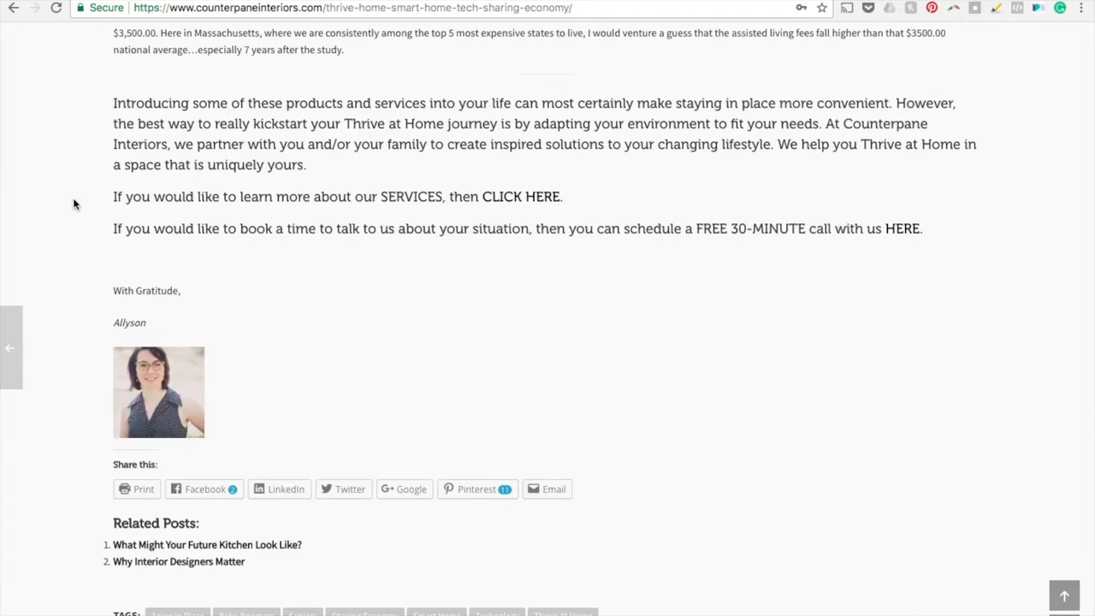
pyautogui.moveTo(667, 250)
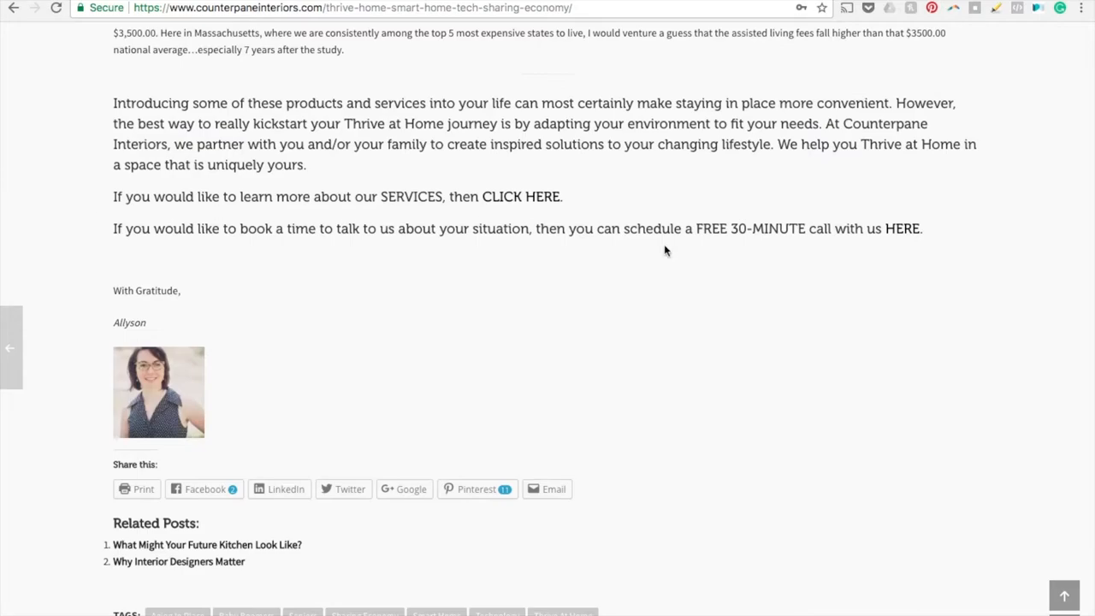
pyautogui.moveTo(902, 229)
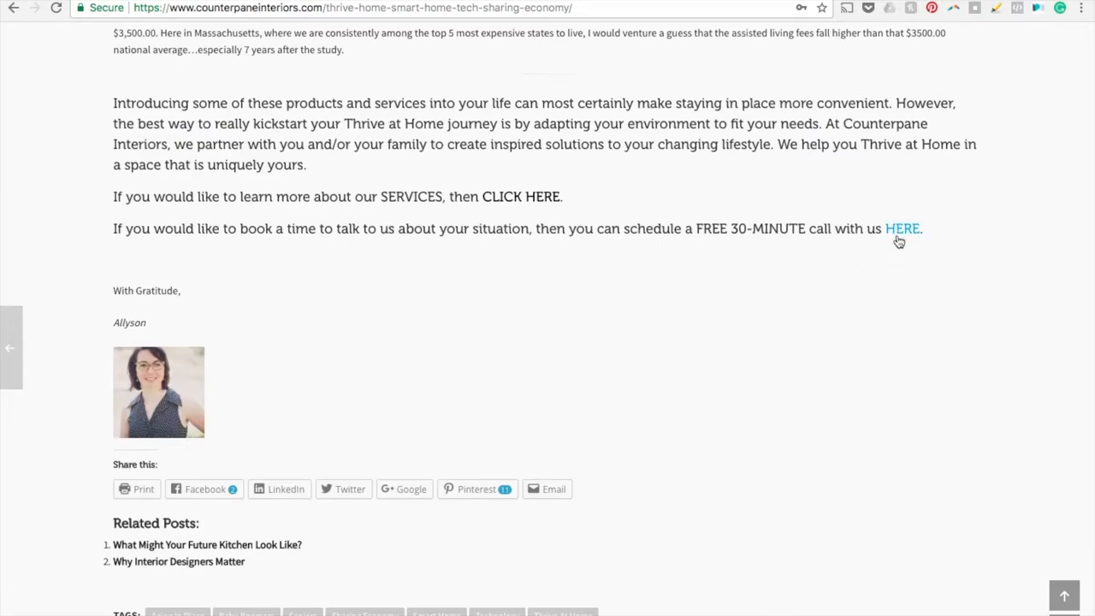
pyautogui.moveTo(883, 283)
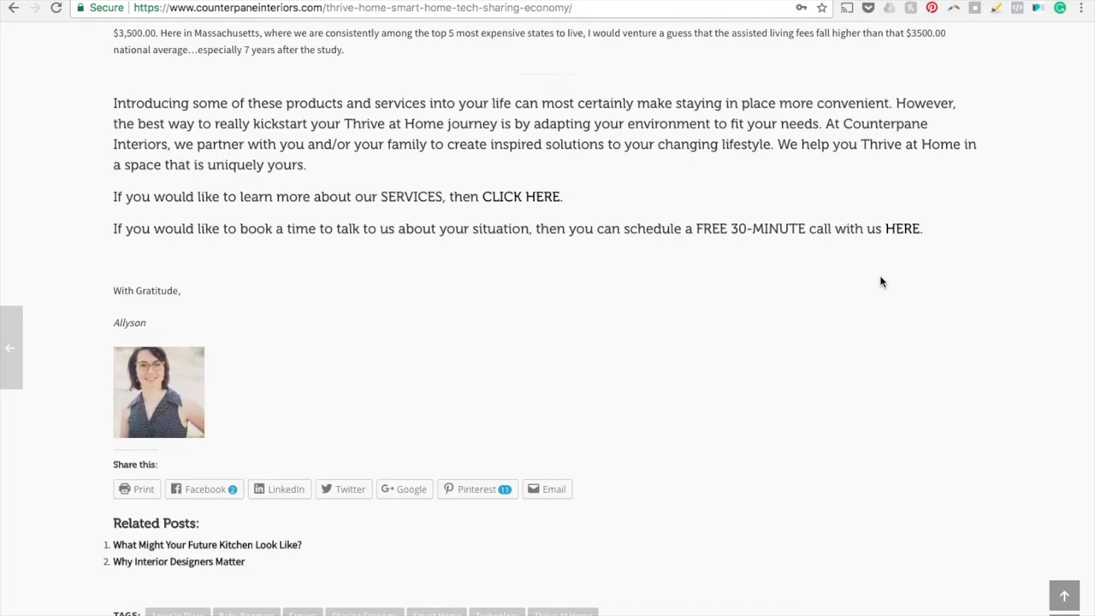
pyautogui.scroll(3)
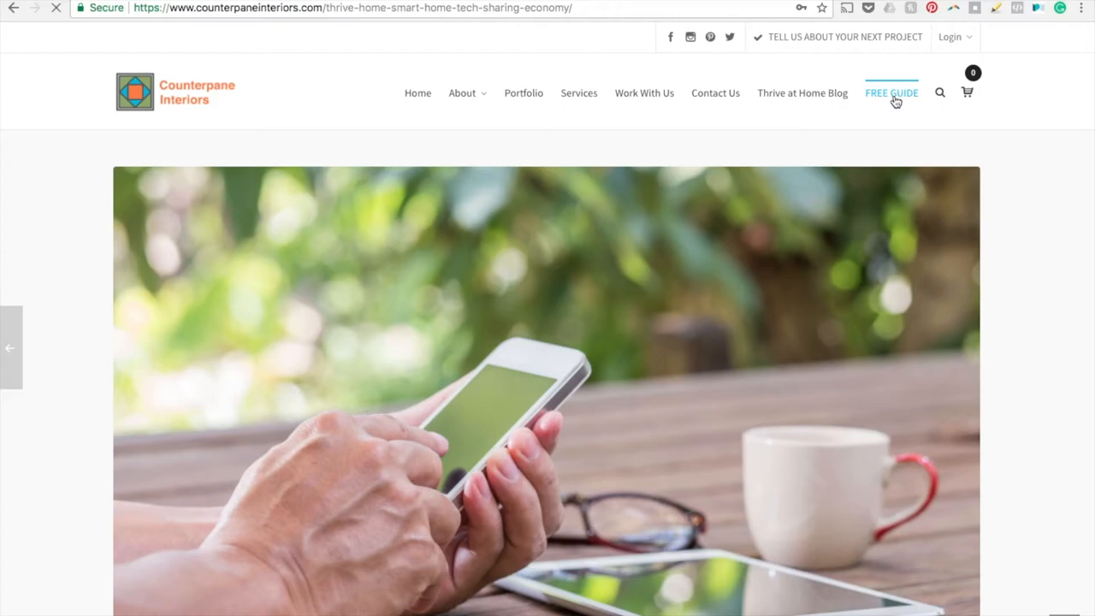
# Step: Open the FREE GUIDE page showing the Thrive at Home guide cover and email sign-up form
pyautogui.click(890, 93)
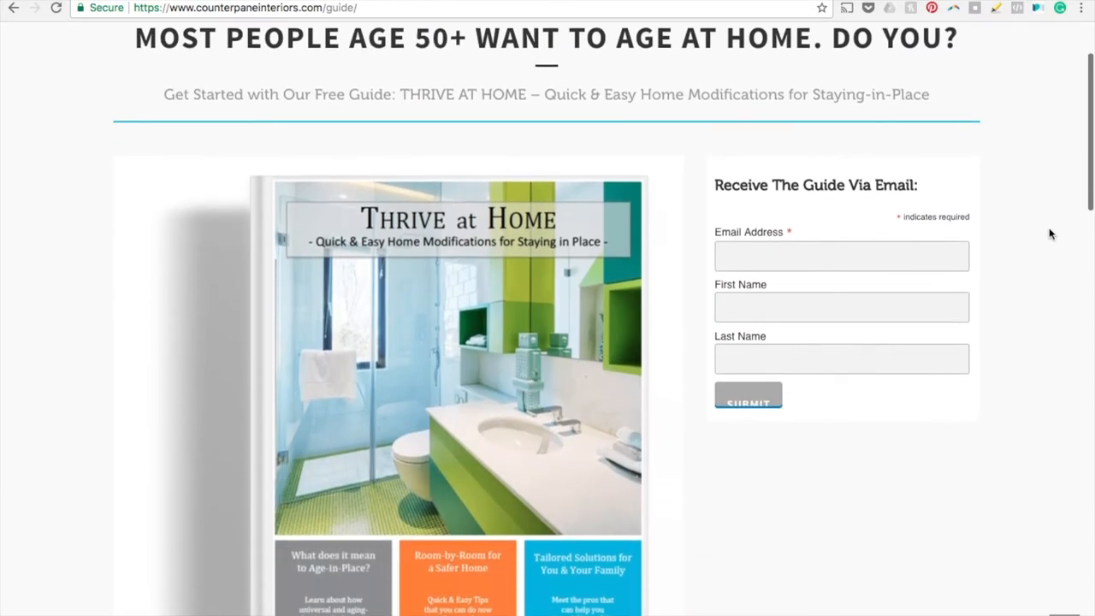
pyautogui.scroll(-3)
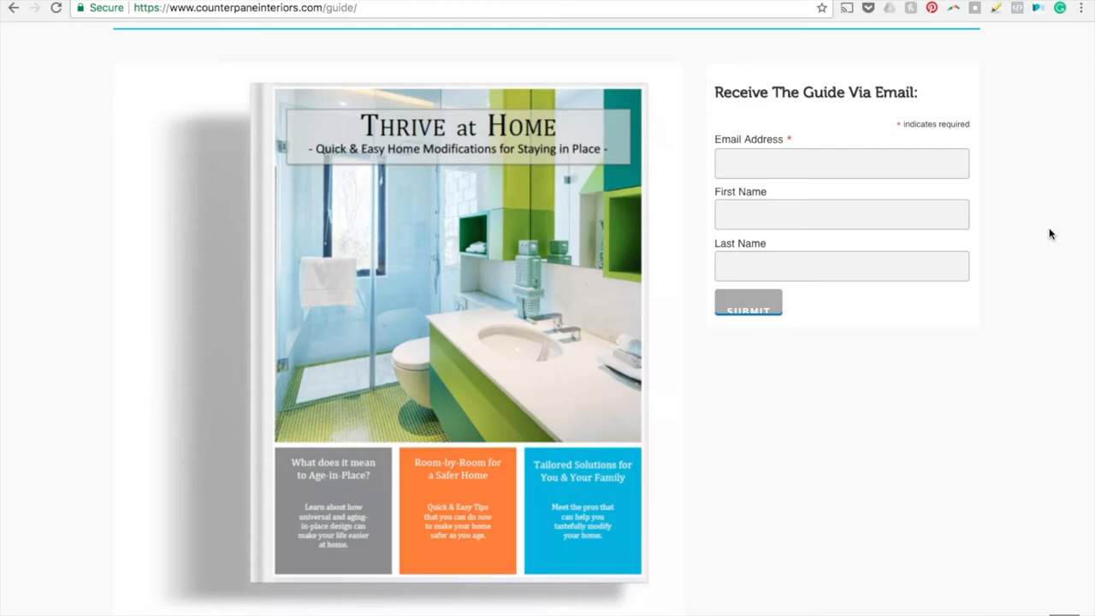
# Step: Read down past the testimonials and What's inside cards to Allyson Forrister's founder introduction
pyautogui.scroll(-3)
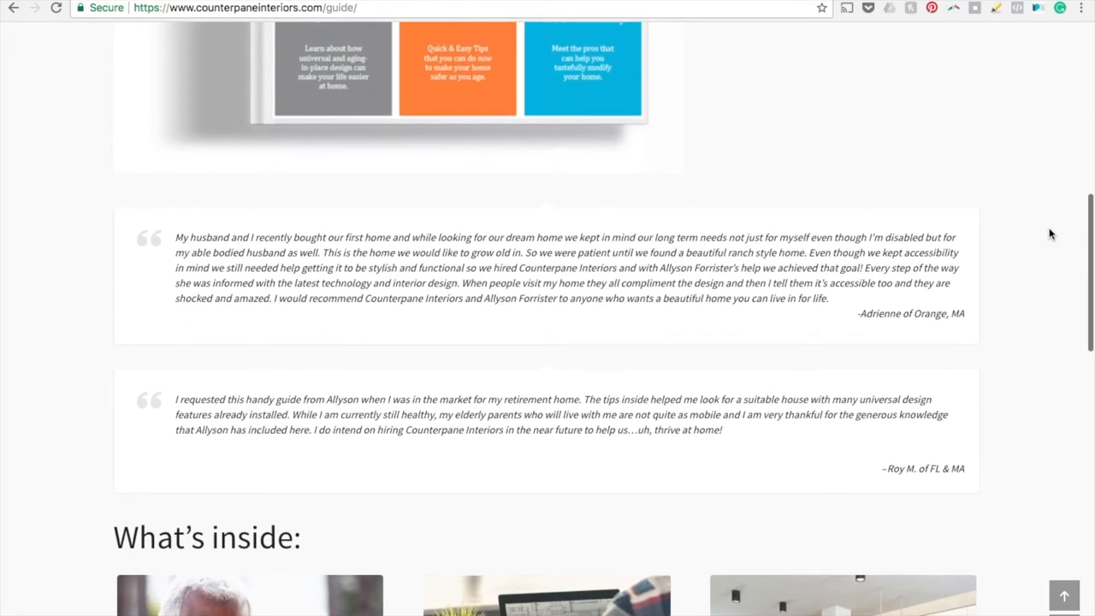
pyautogui.scroll(-3)
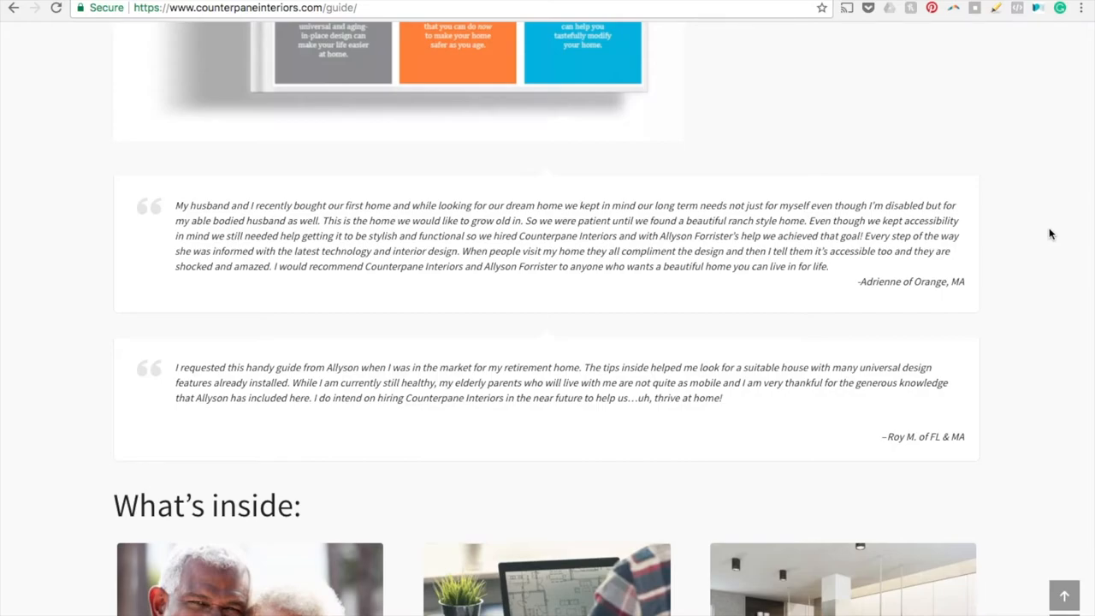
pyautogui.scroll(-3)
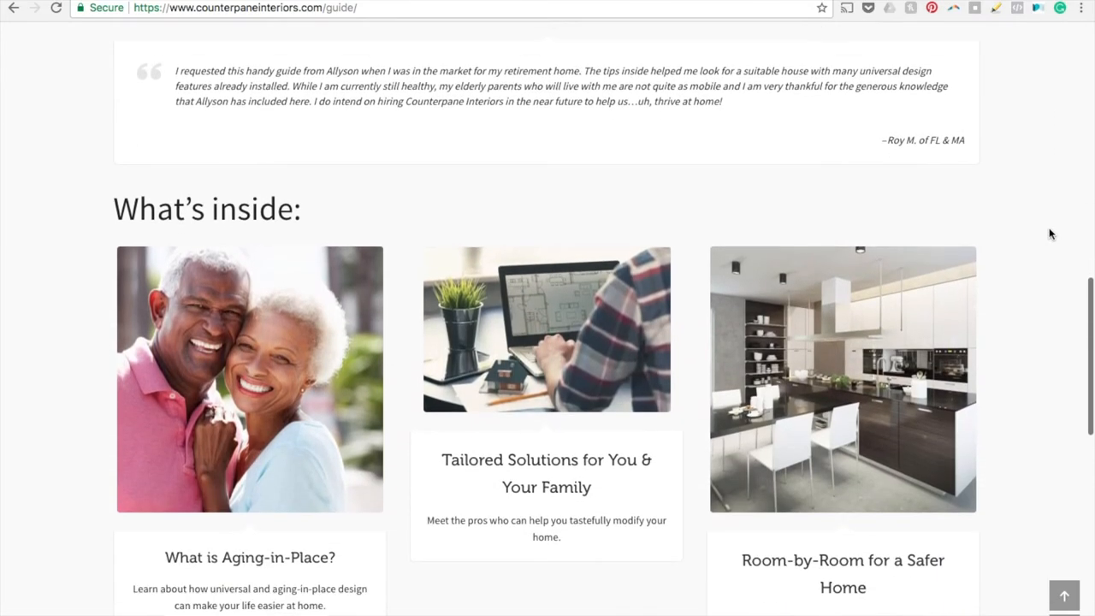
pyautogui.scroll(-3)
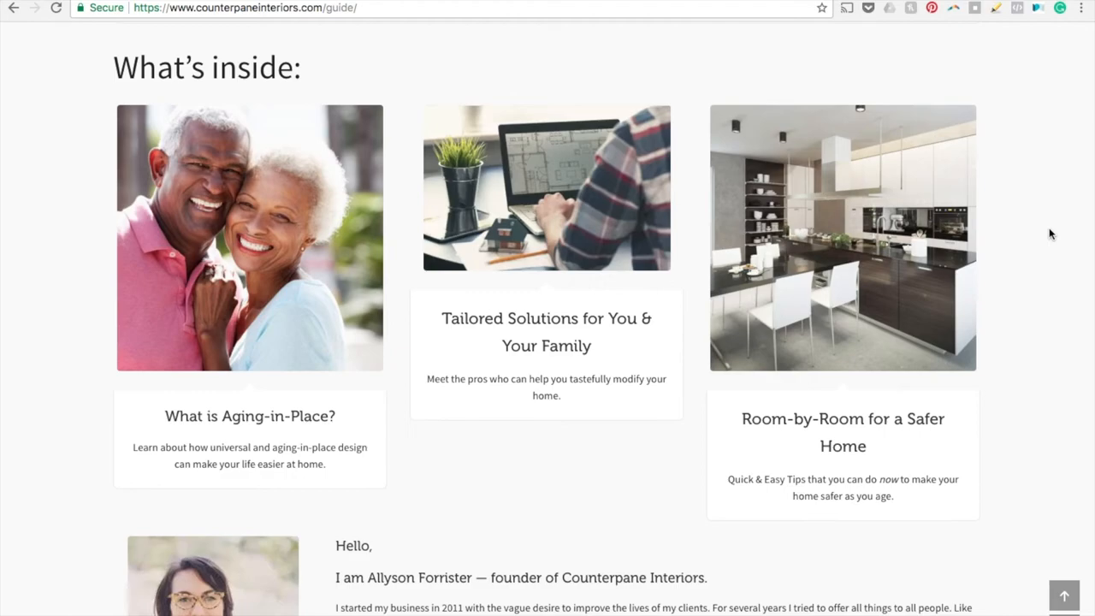
pyautogui.scroll(-3)
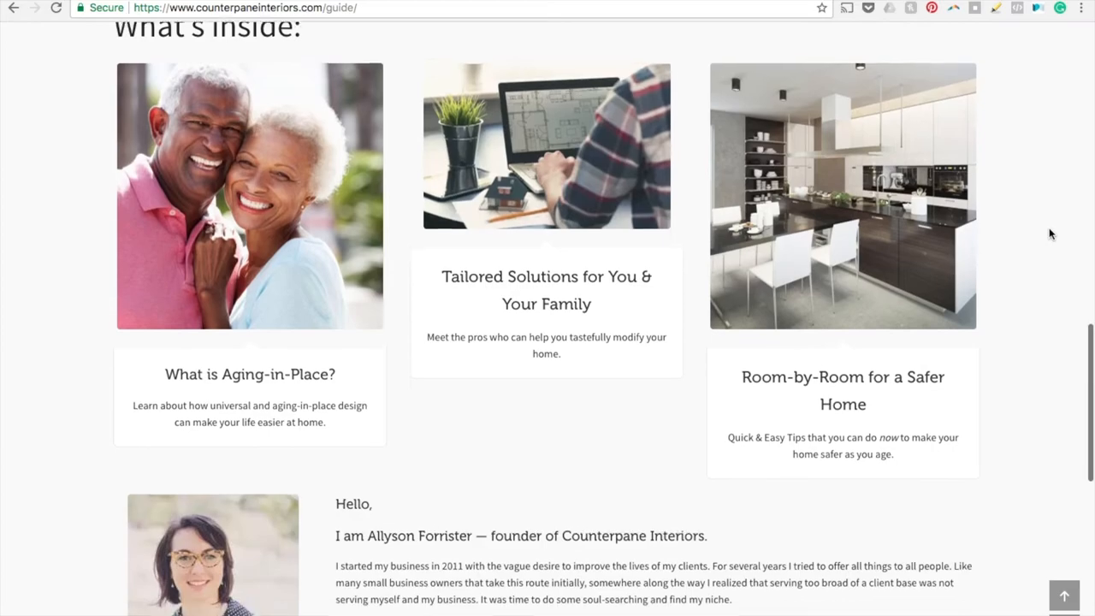
pyautogui.scroll(-3)
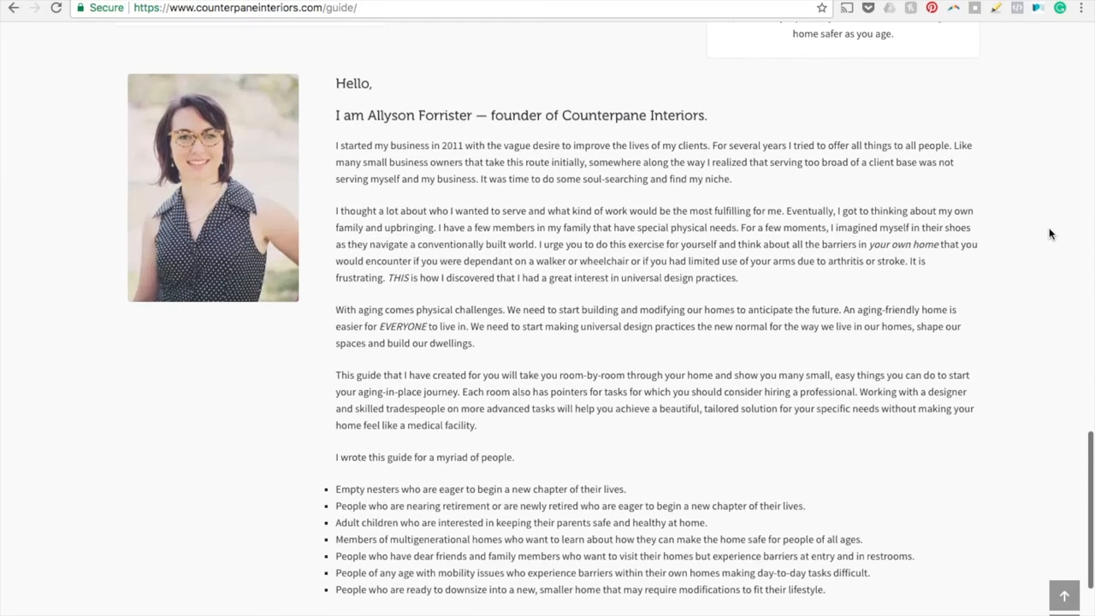
# Step: Read the founder letter to its closing email invitation, then return up toward the testimonials
pyautogui.scroll(-3)
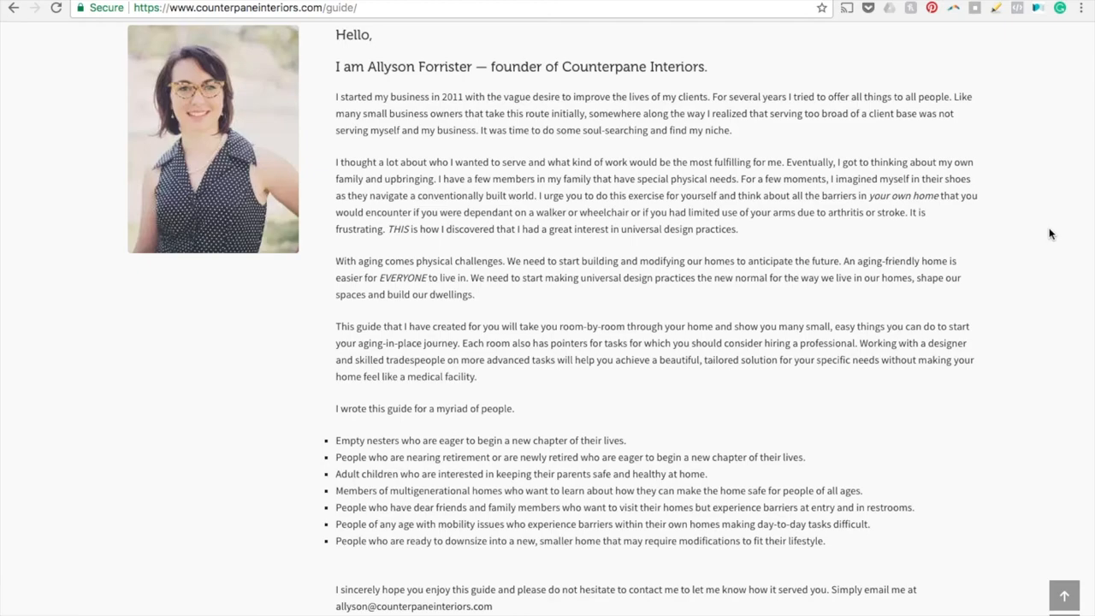
pyautogui.scroll(3)
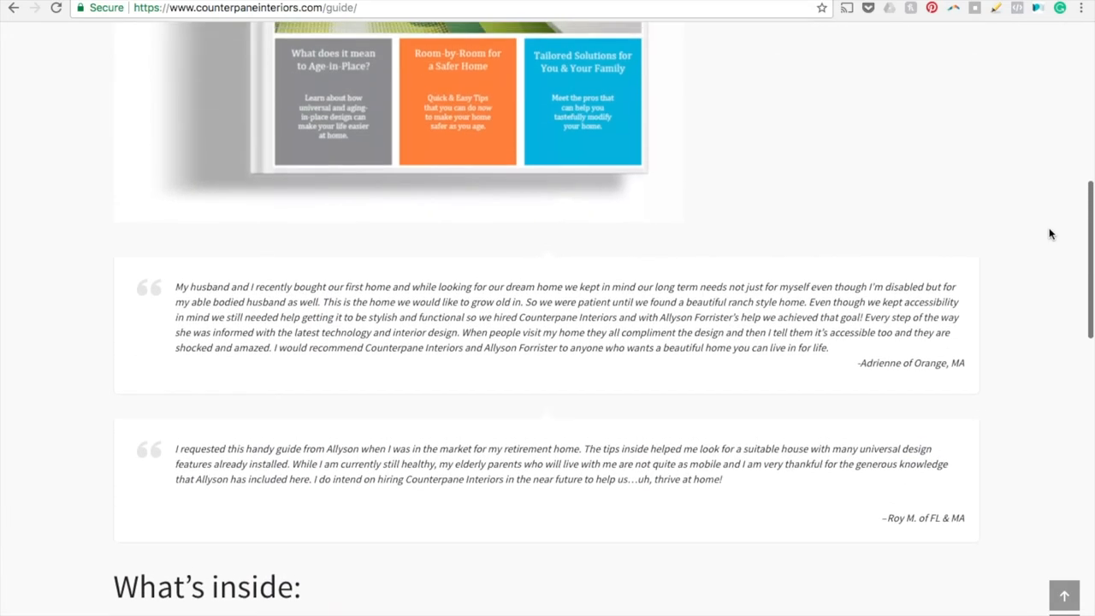
# Step: Return to the guide page top with the 'Most people age 50+' headline and Receive The Guide Via Email form
pyautogui.scroll(3)
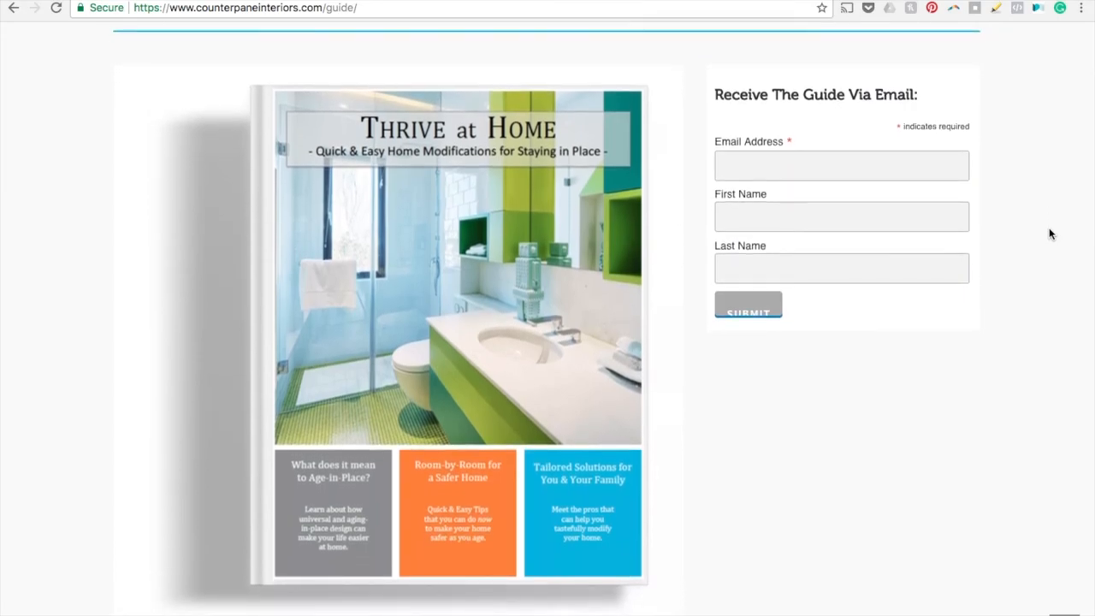
pyautogui.moveTo(695, 270)
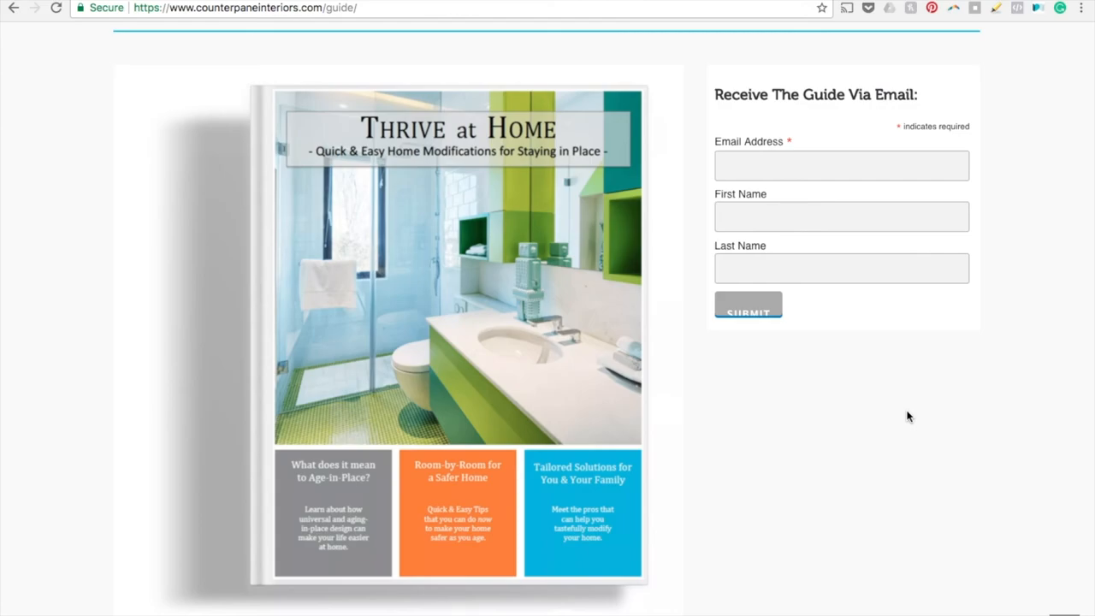
pyautogui.scroll(3)
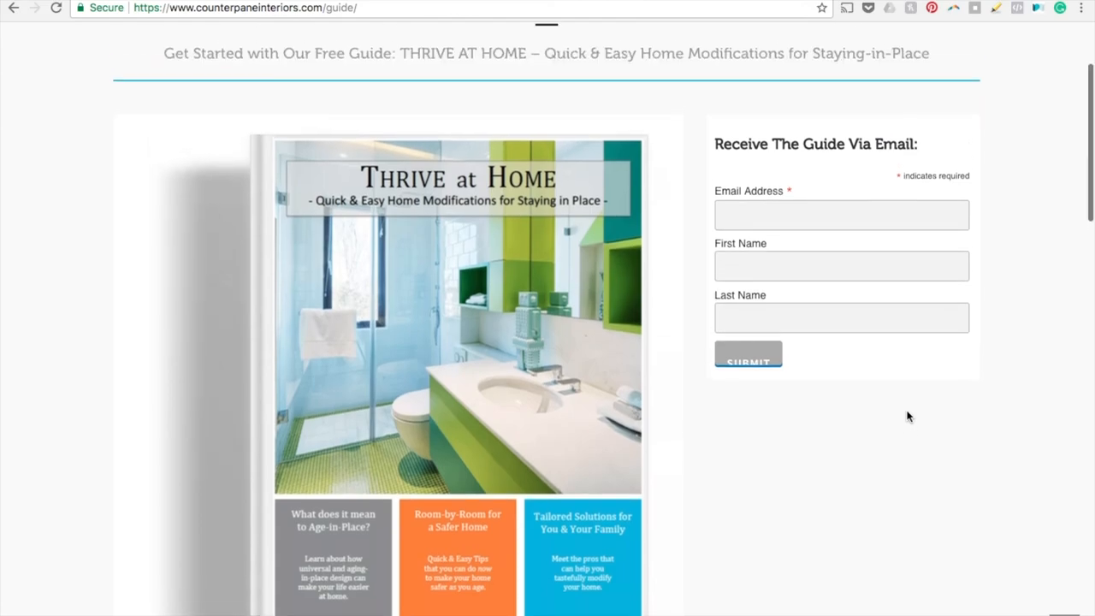
pyautogui.scroll(3)
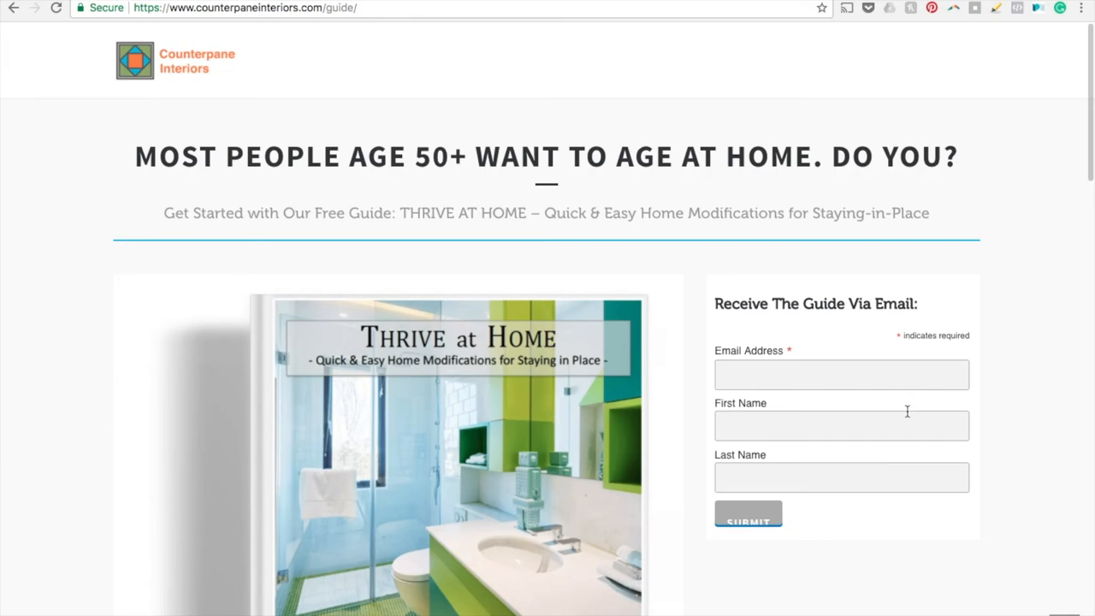